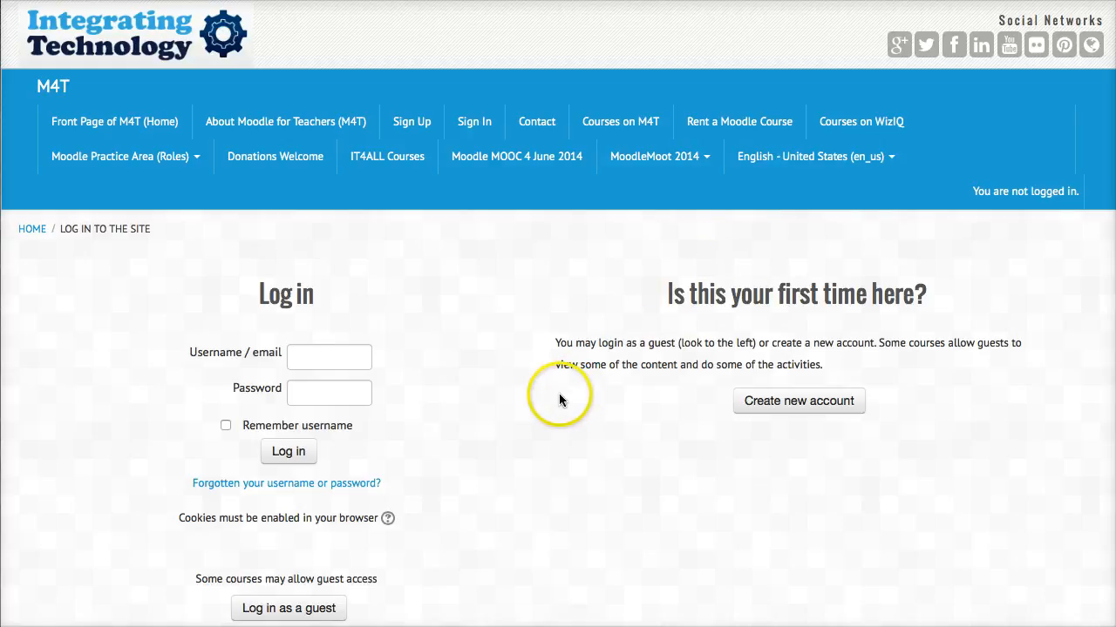
mouse_move(475, 338)
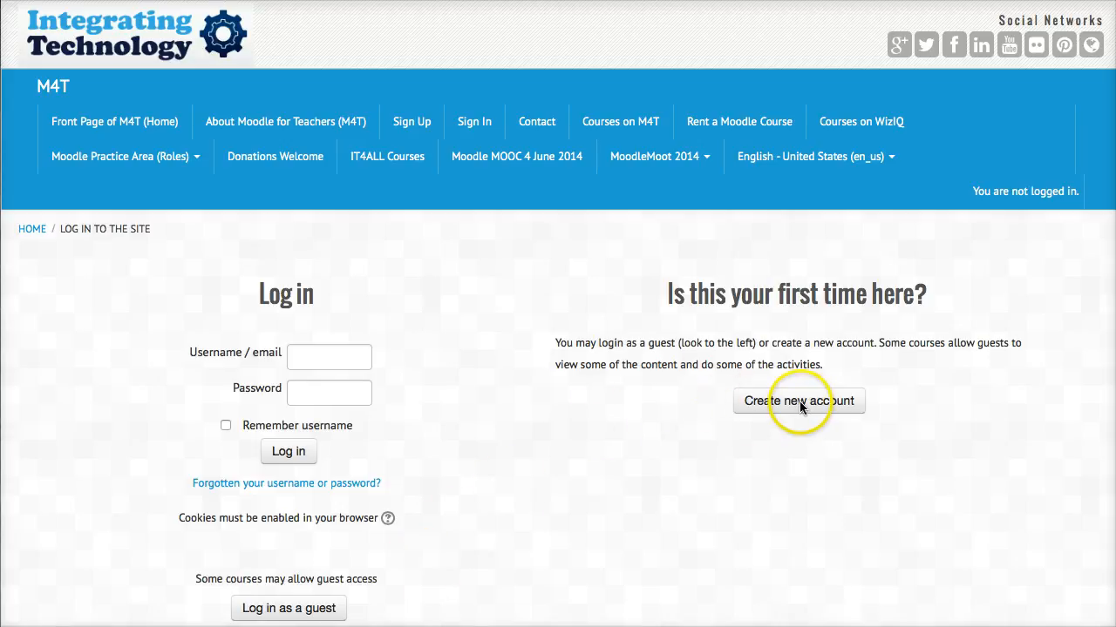
Step: Open the new-account signup form and start the username with 'n'
click(798, 401)
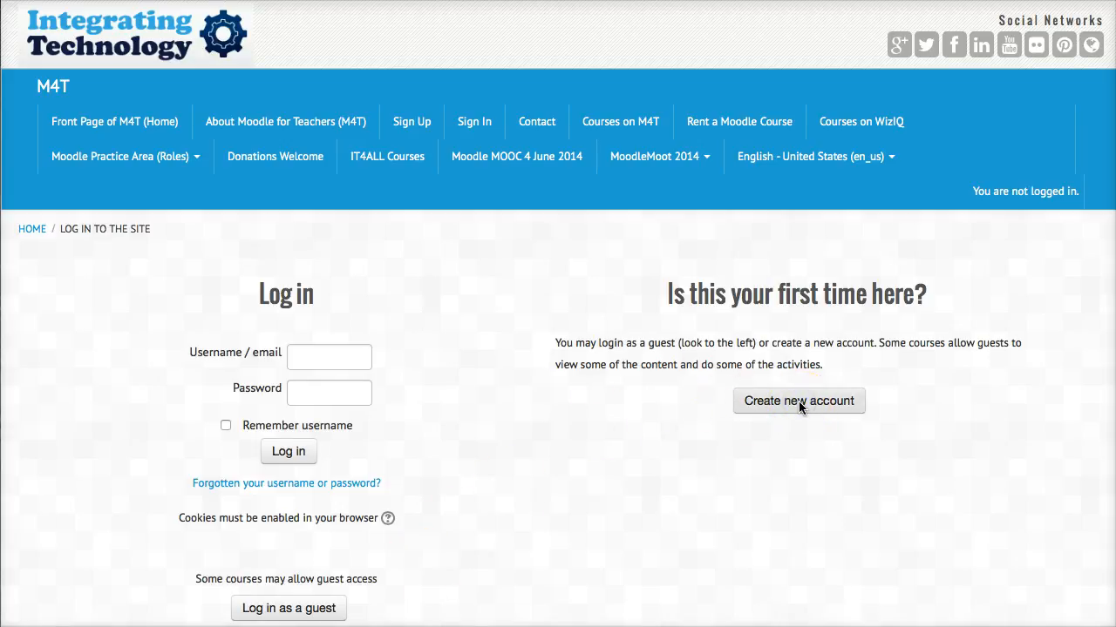
mouse_move(799, 401)
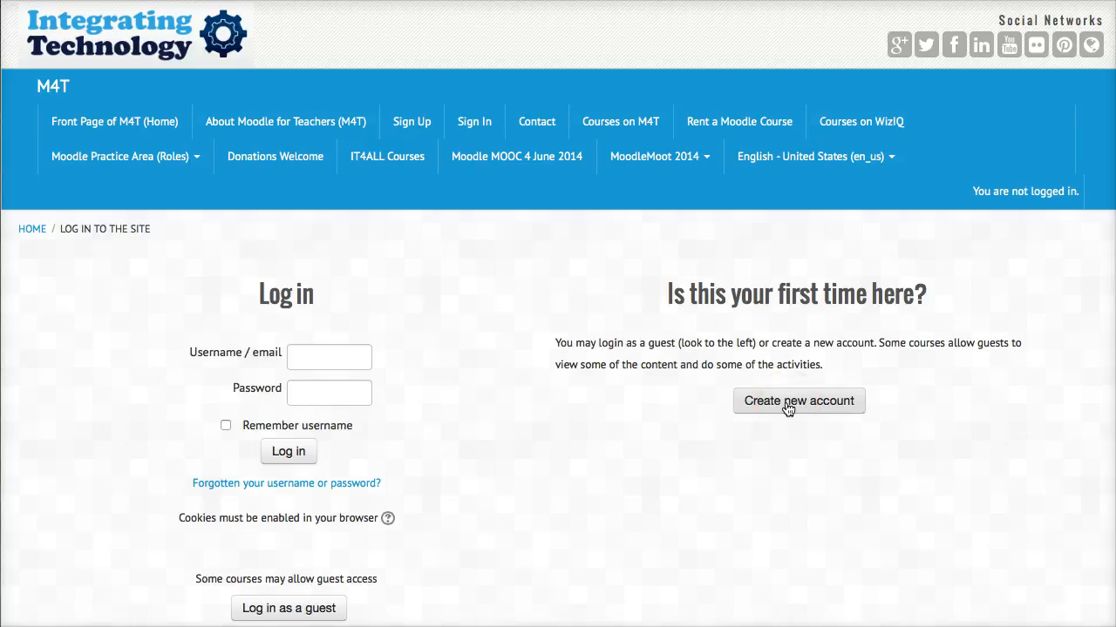
click(799, 401)
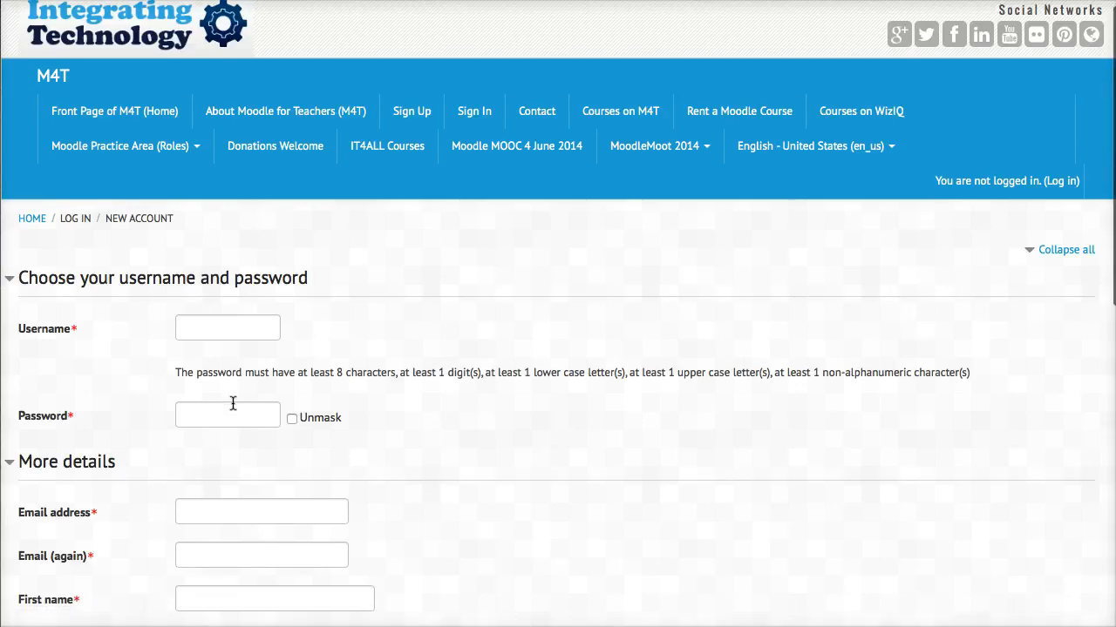
scroll(down, 3)
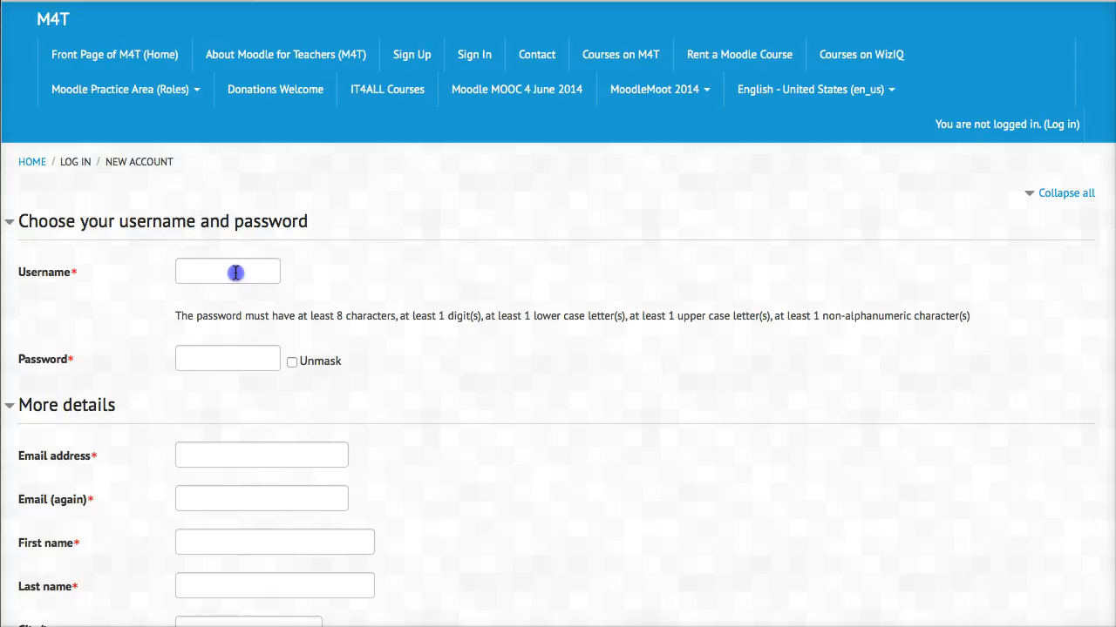
click(227, 271)
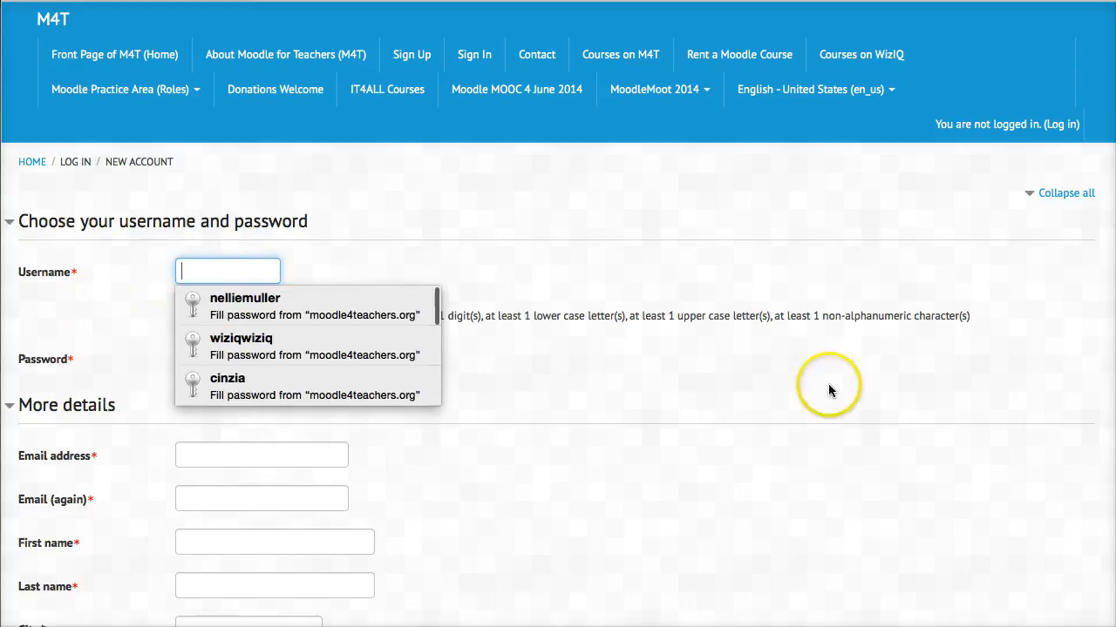
click(828, 386)
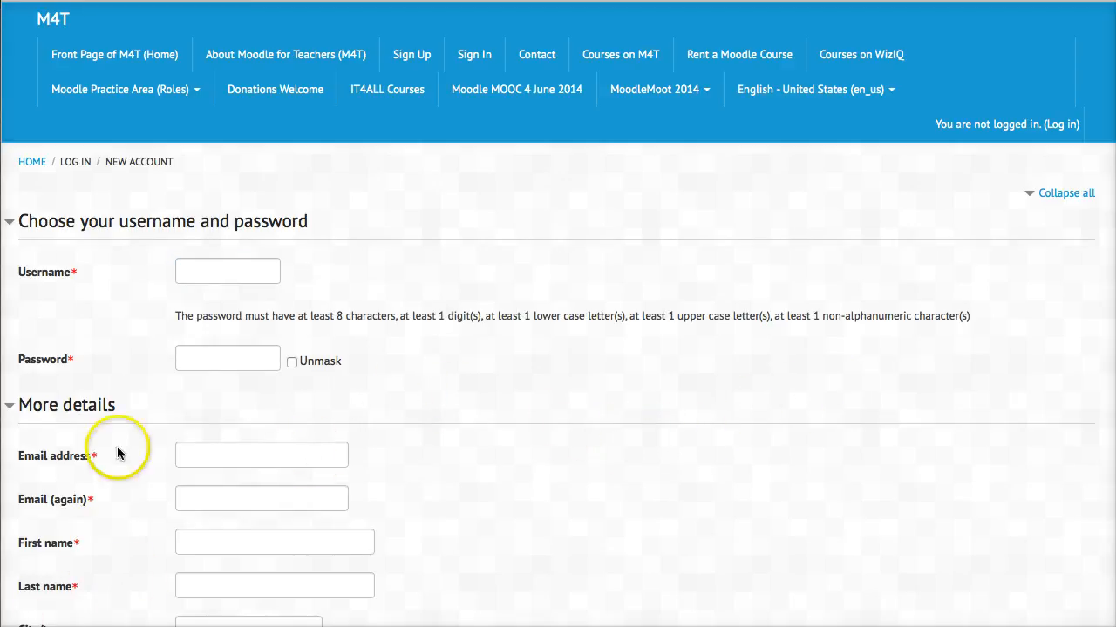
text(nellie123)
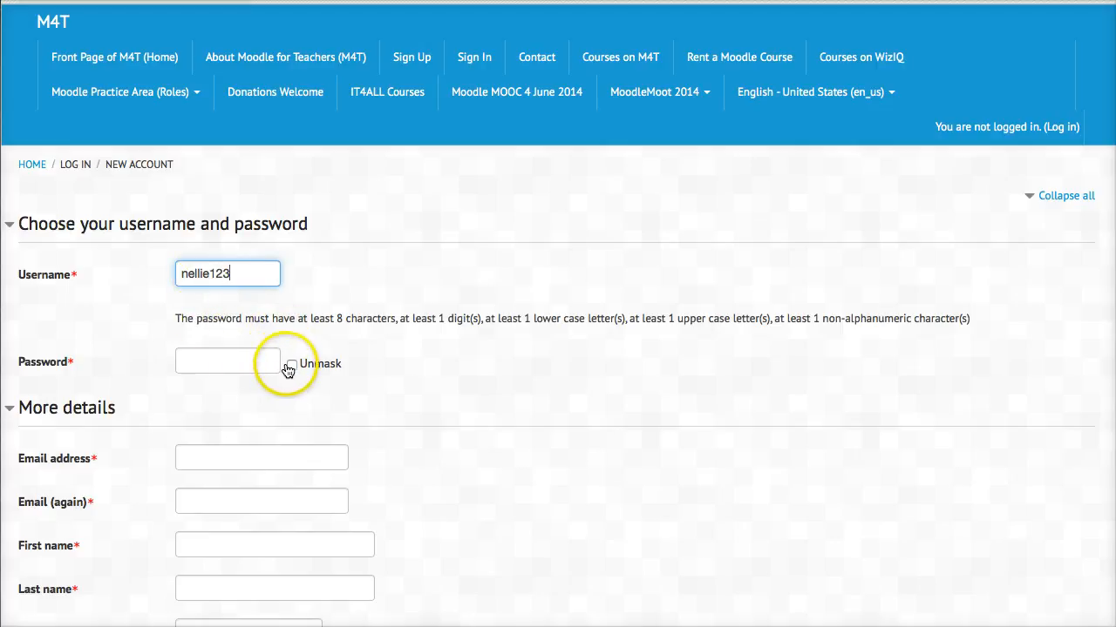
click(292, 364)
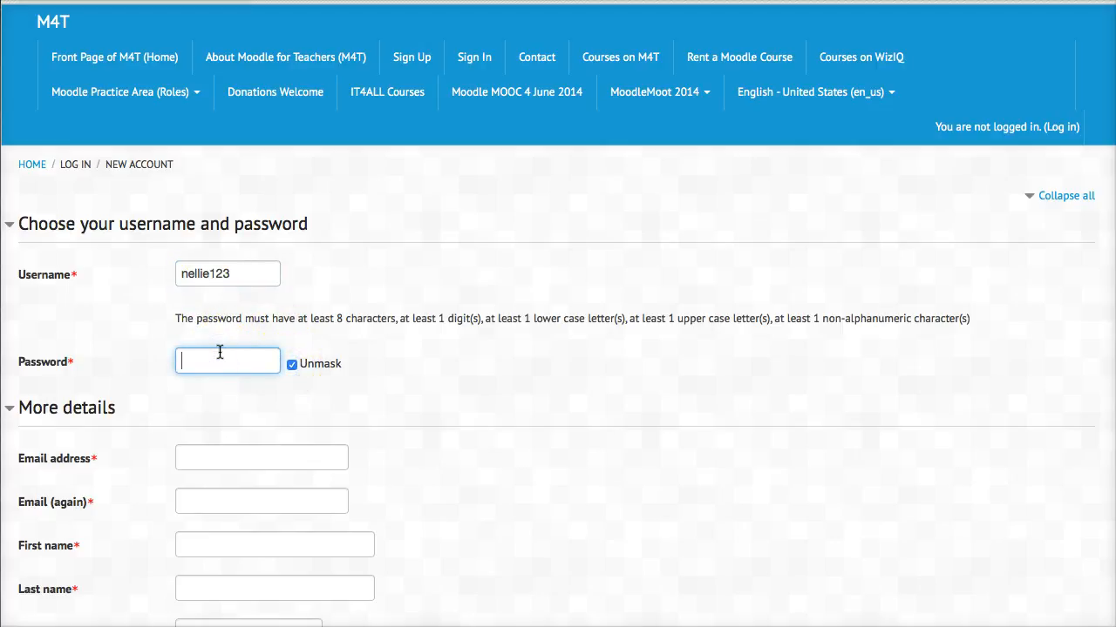
text(#)
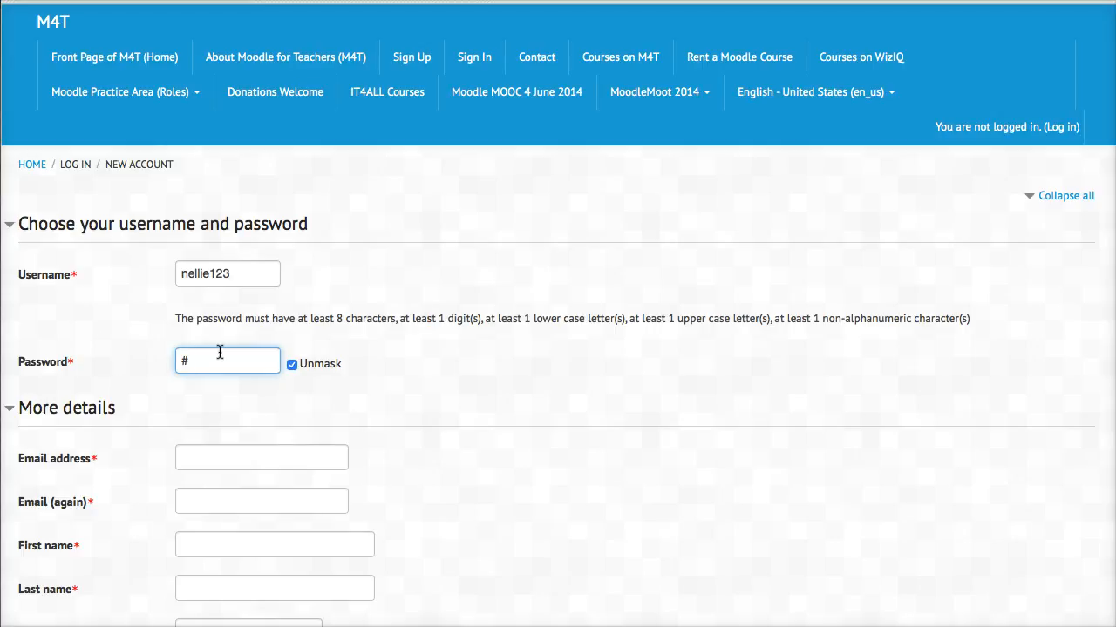
text(3)
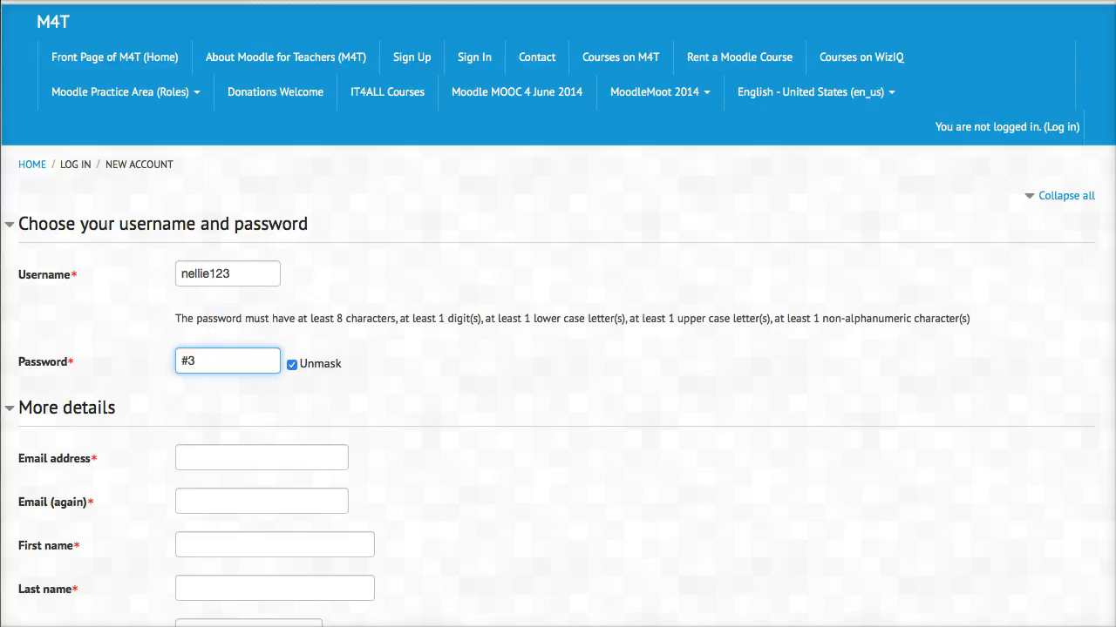
click(291, 364)
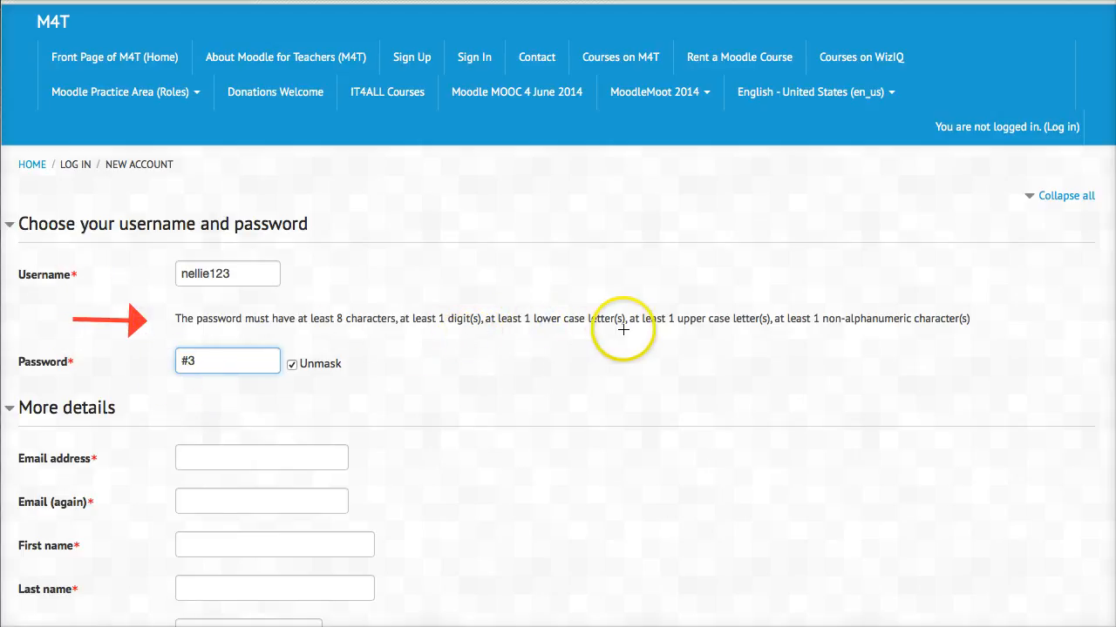
mouse_move(333, 597)
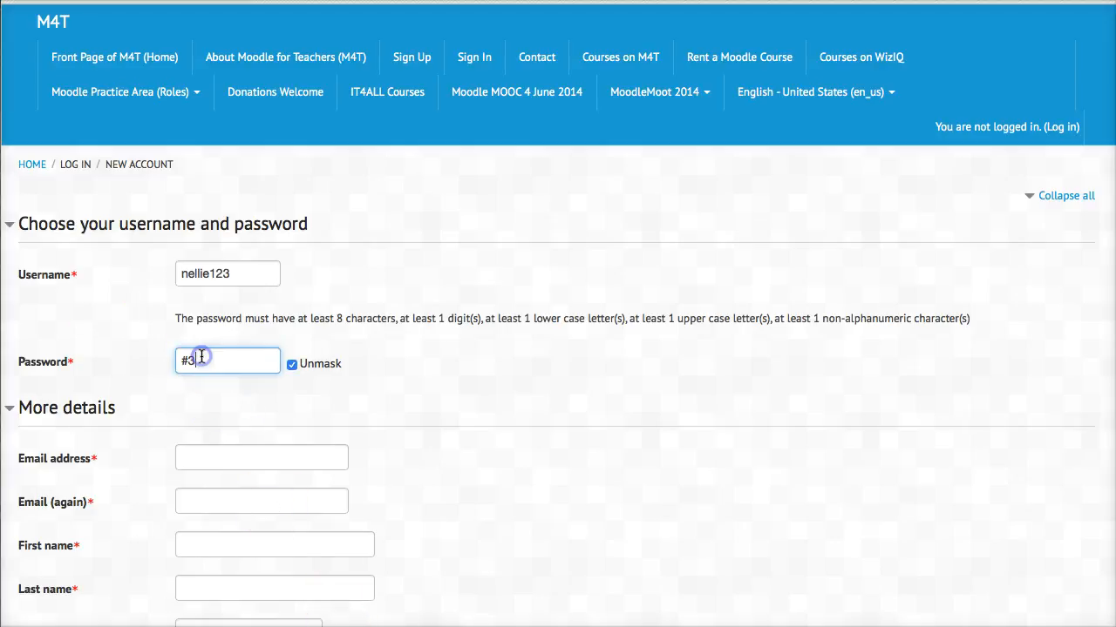
text(N)
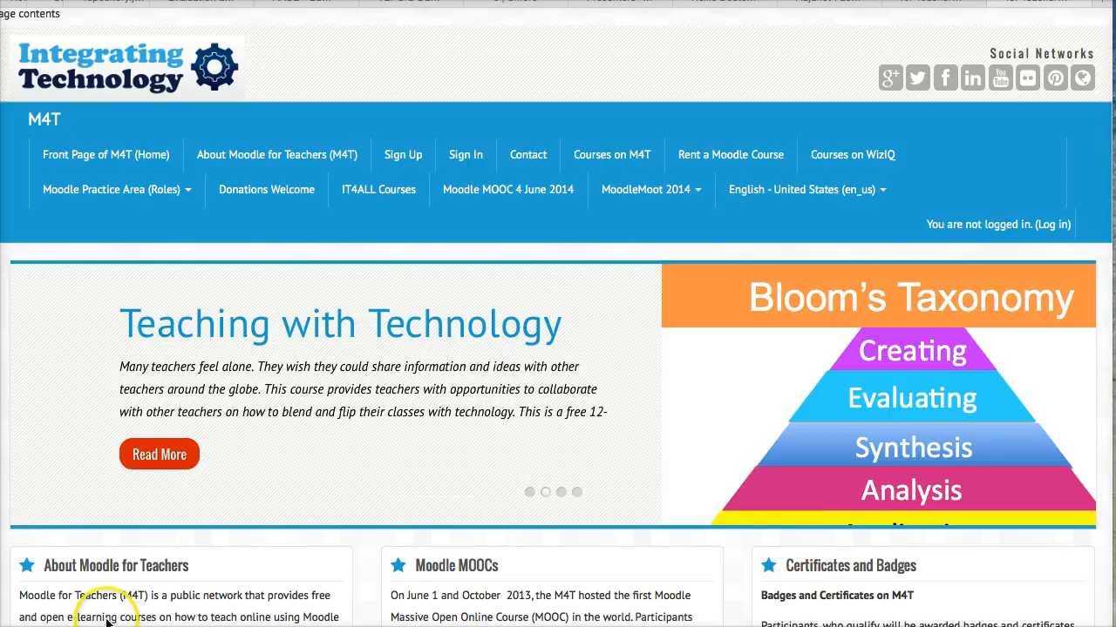
mouse_move(1014, 129)
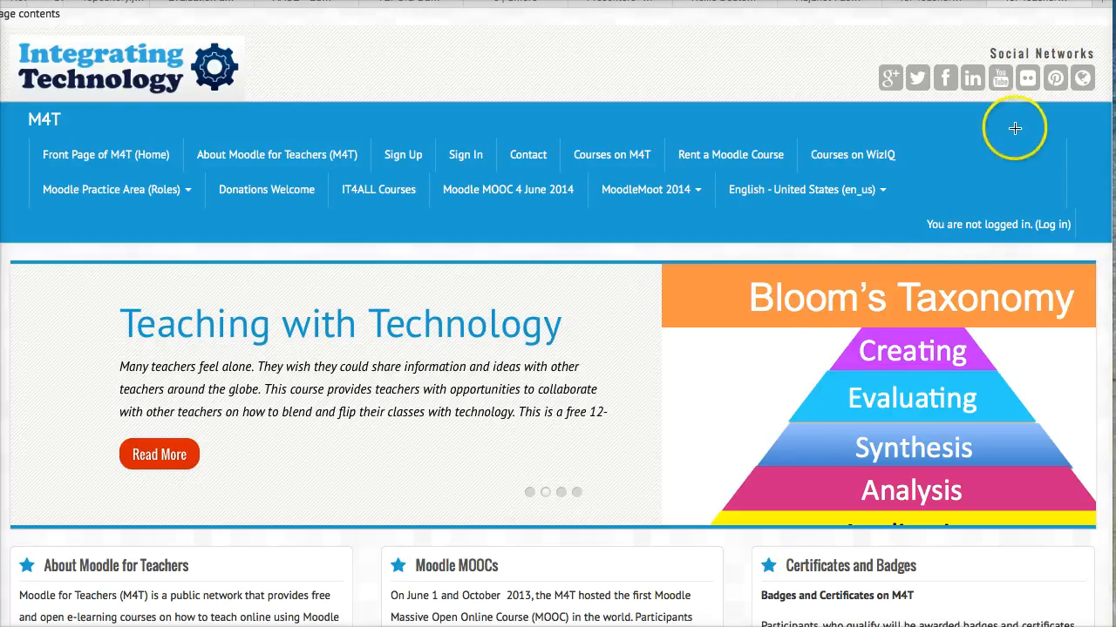
mouse_move(235, 233)
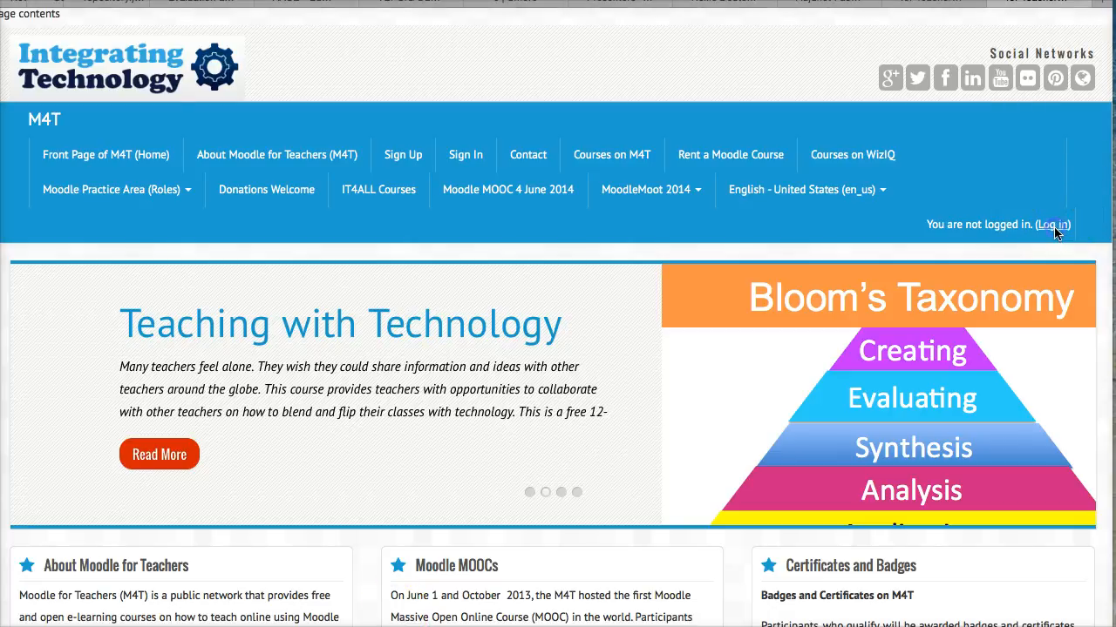
Step: Go to the login page and log out of the already-logged-in account
click(1052, 224)
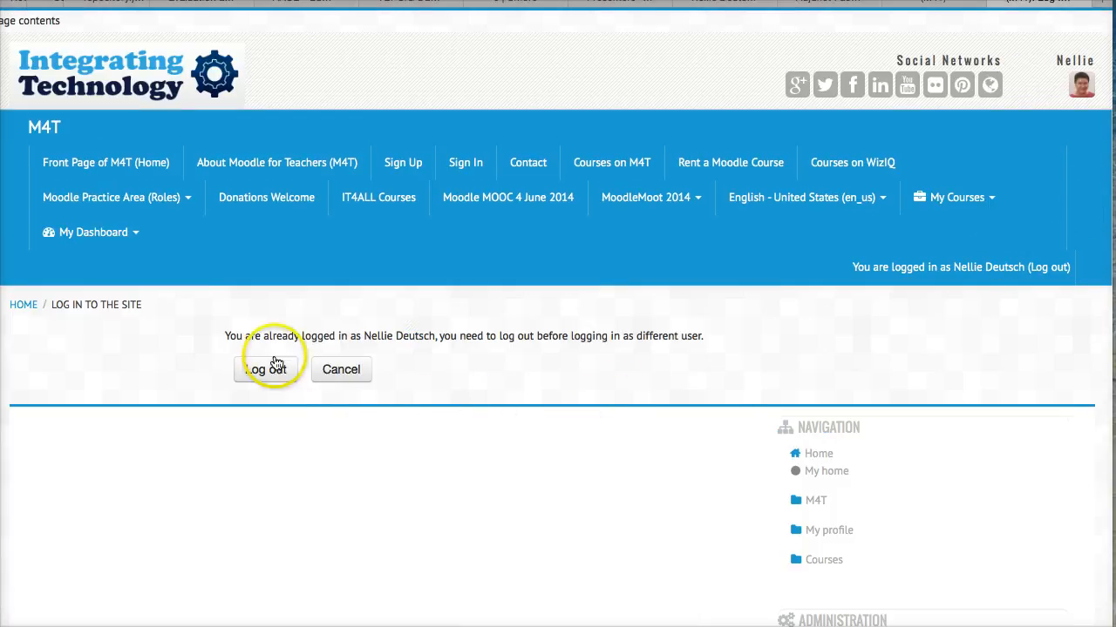
click(266, 370)
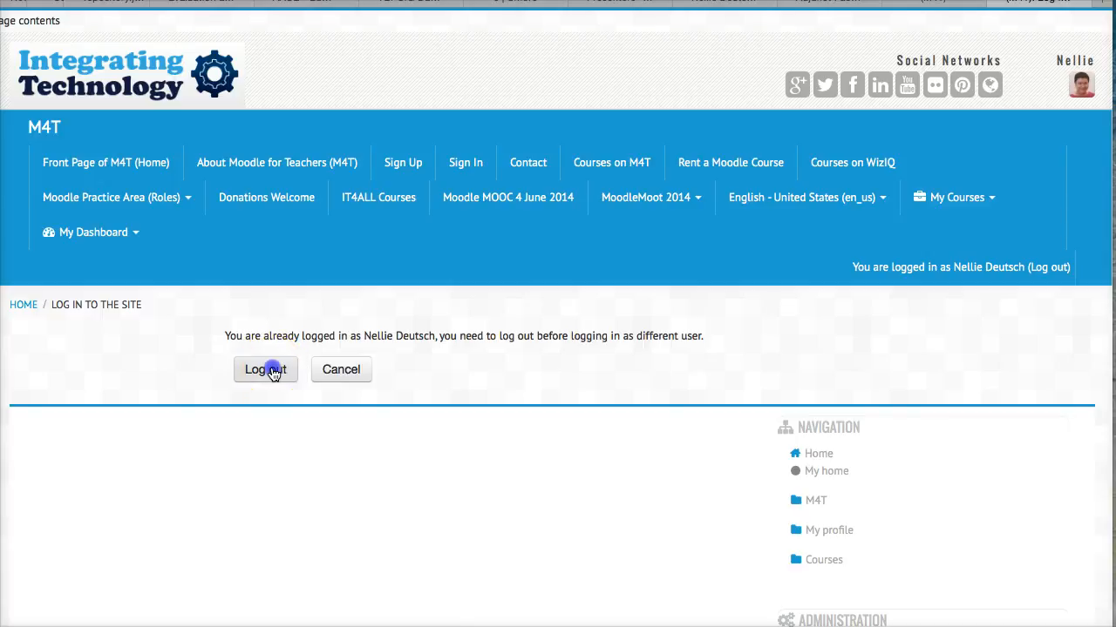
click(265, 369)
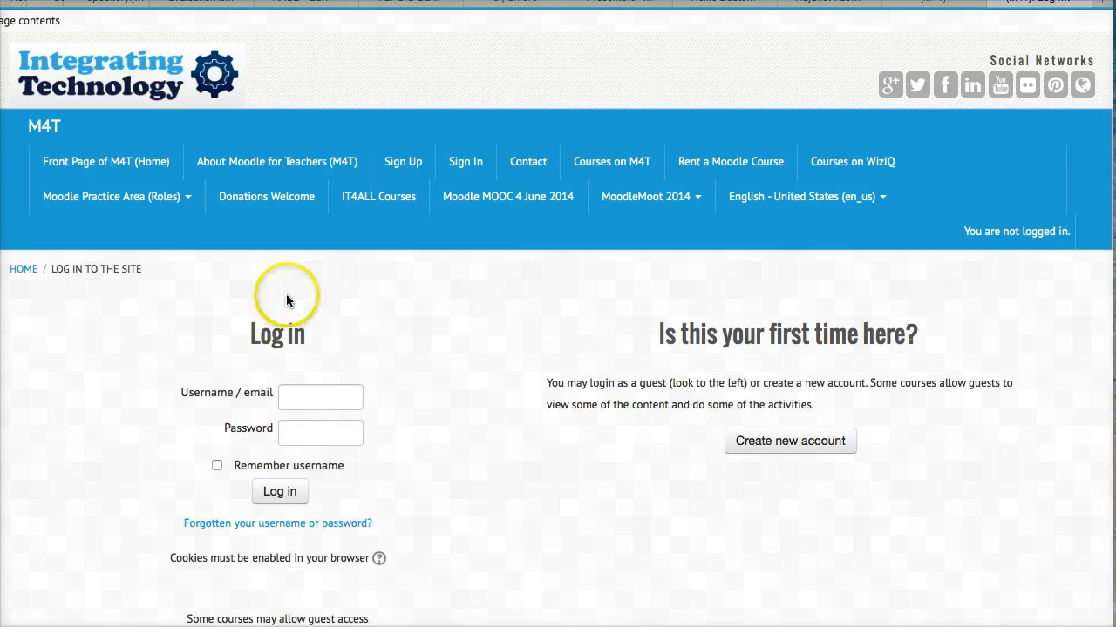
Step: Enter the username beginning 'ne' in the Username / email field
click(321, 396)
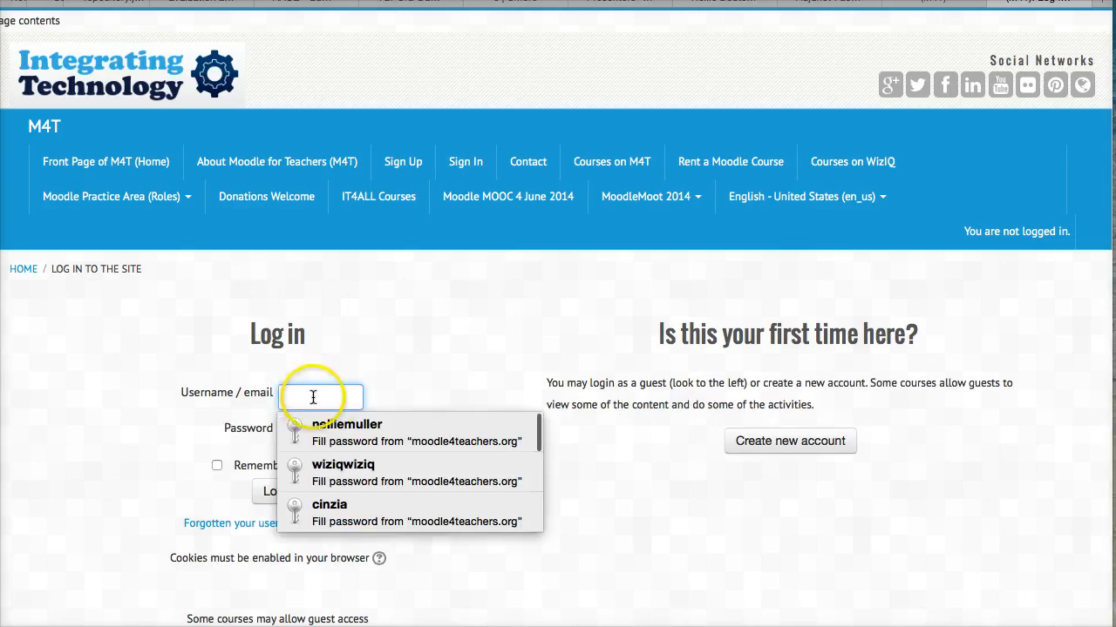
text(nellie123)
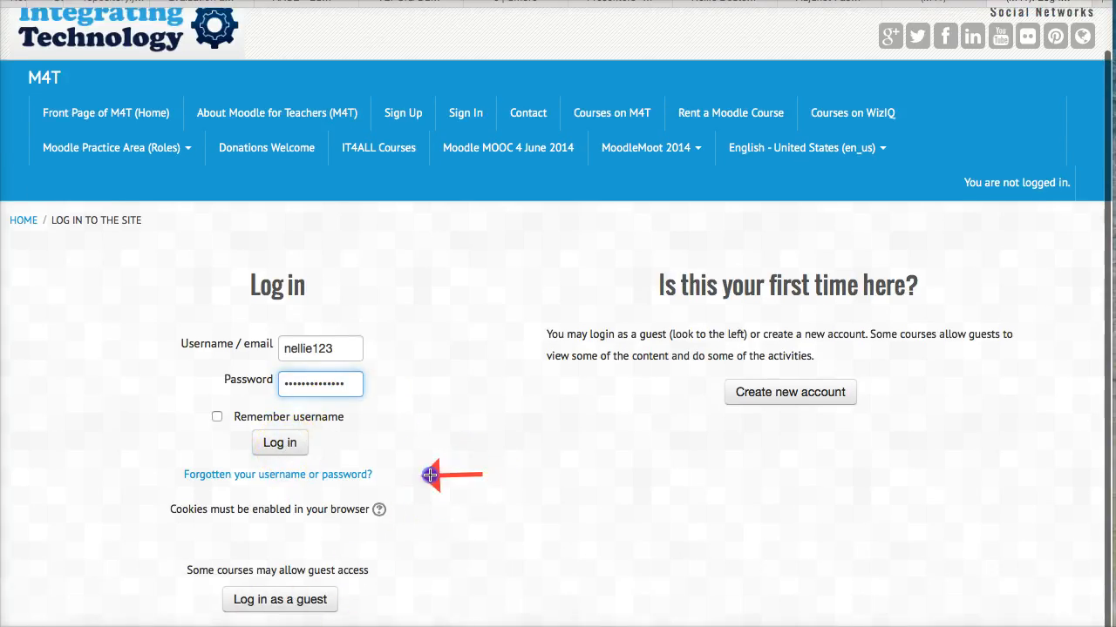
mouse_move(424, 494)
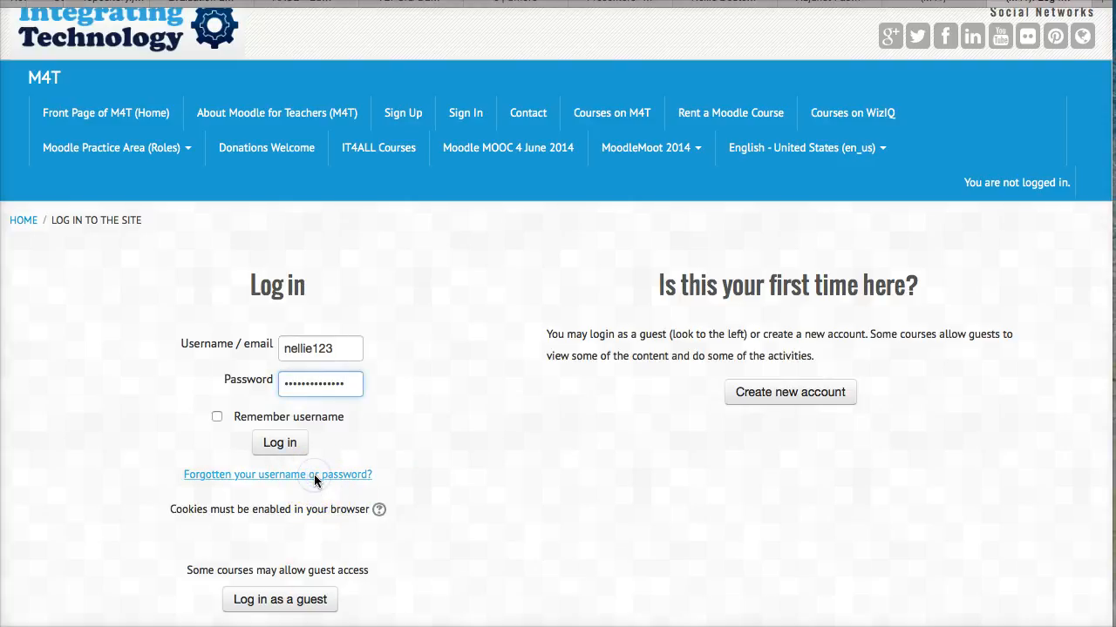
Step: Open the Forgotten password page from the login form
click(277, 474)
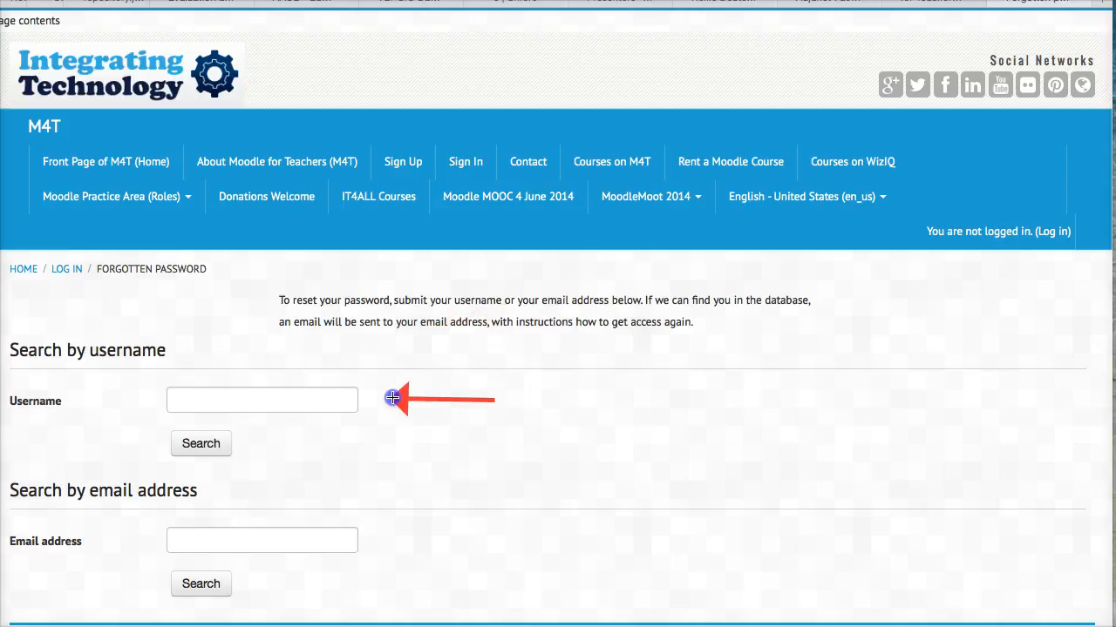
mouse_move(126, 402)
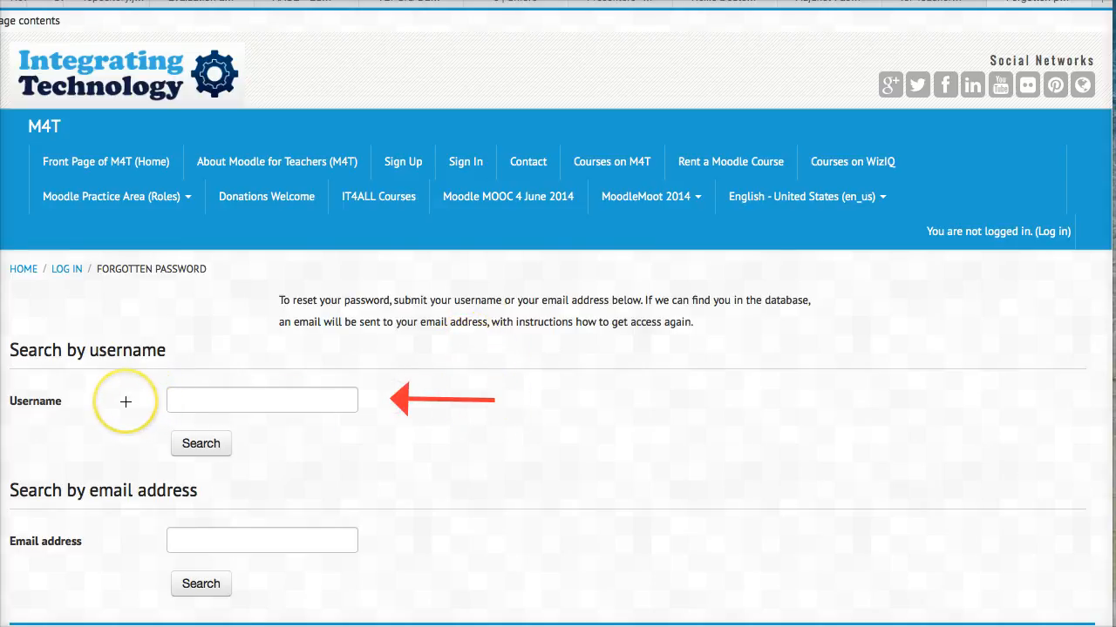
mouse_move(123, 531)
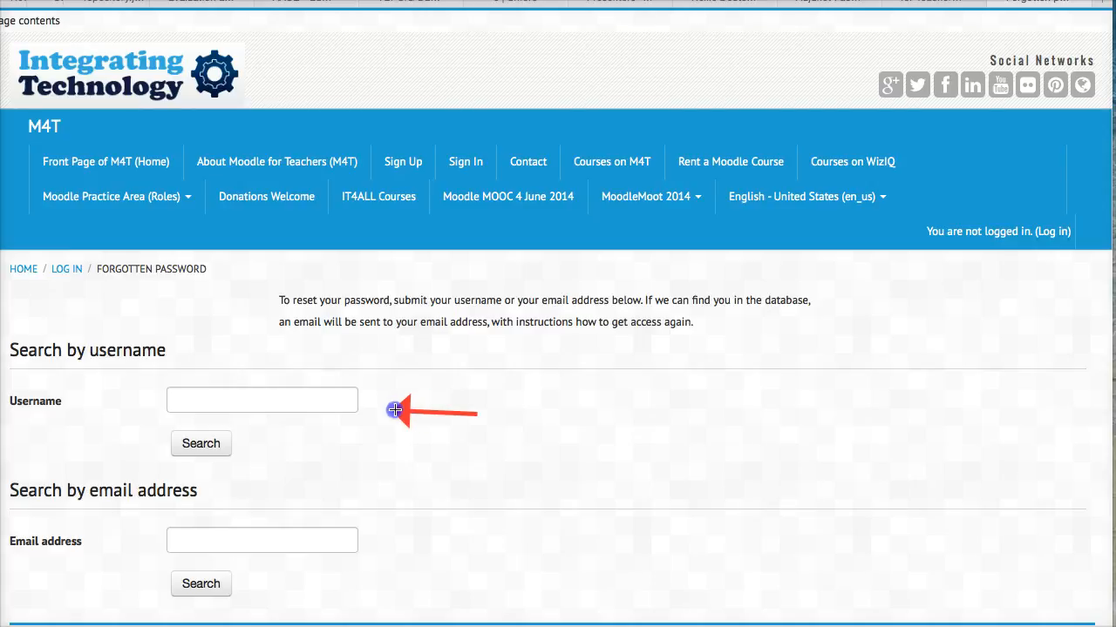
mouse_move(103, 443)
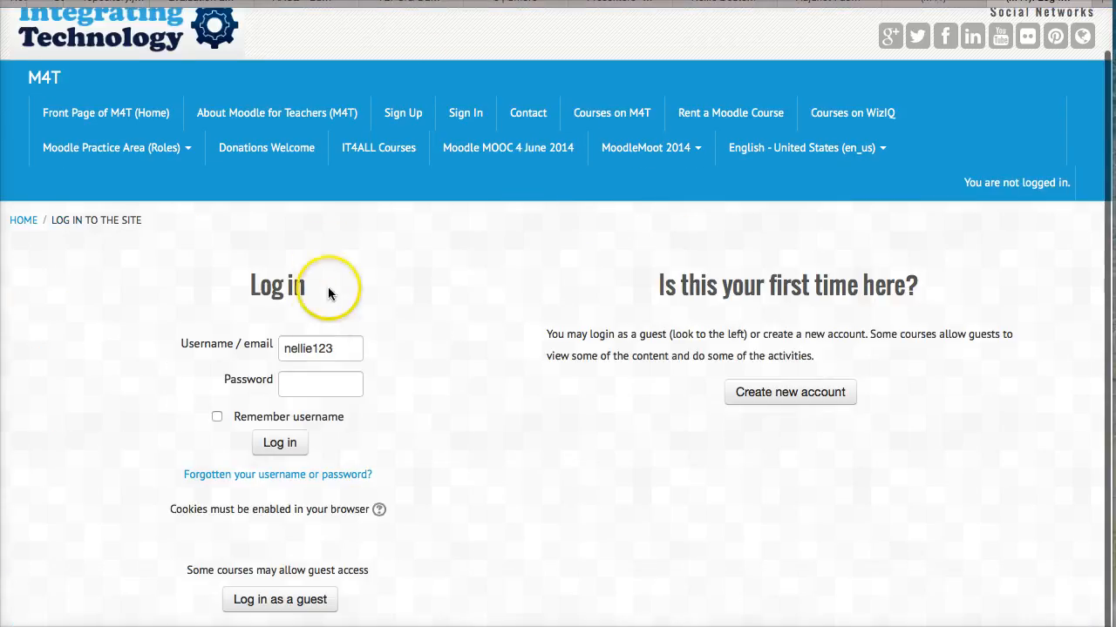
Step: Type the account password and submit the login form
click(320, 384)
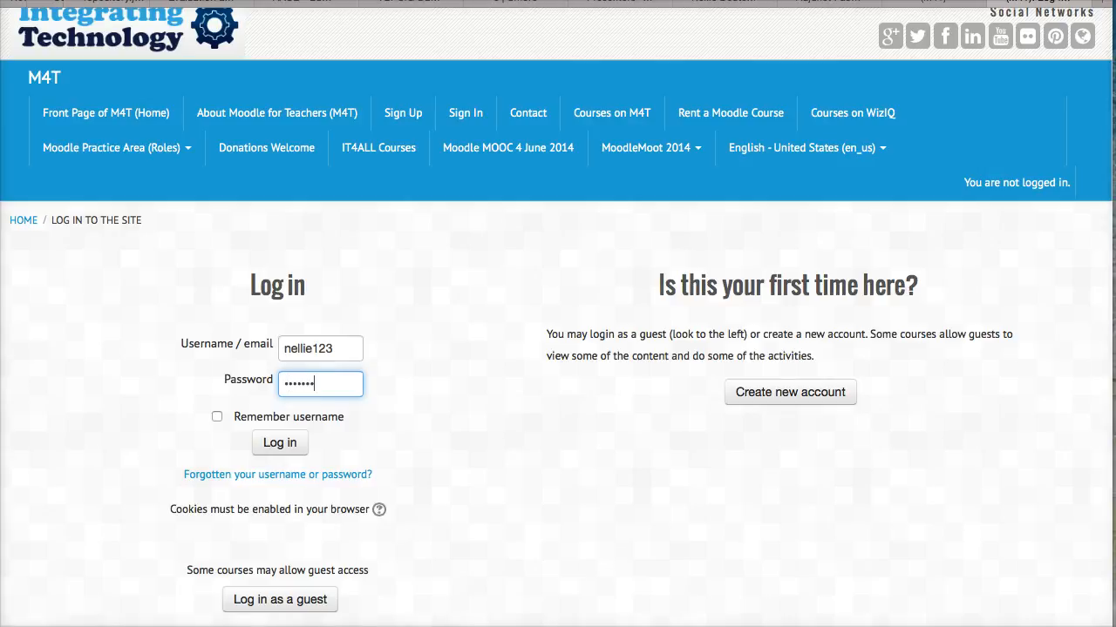
text(•)
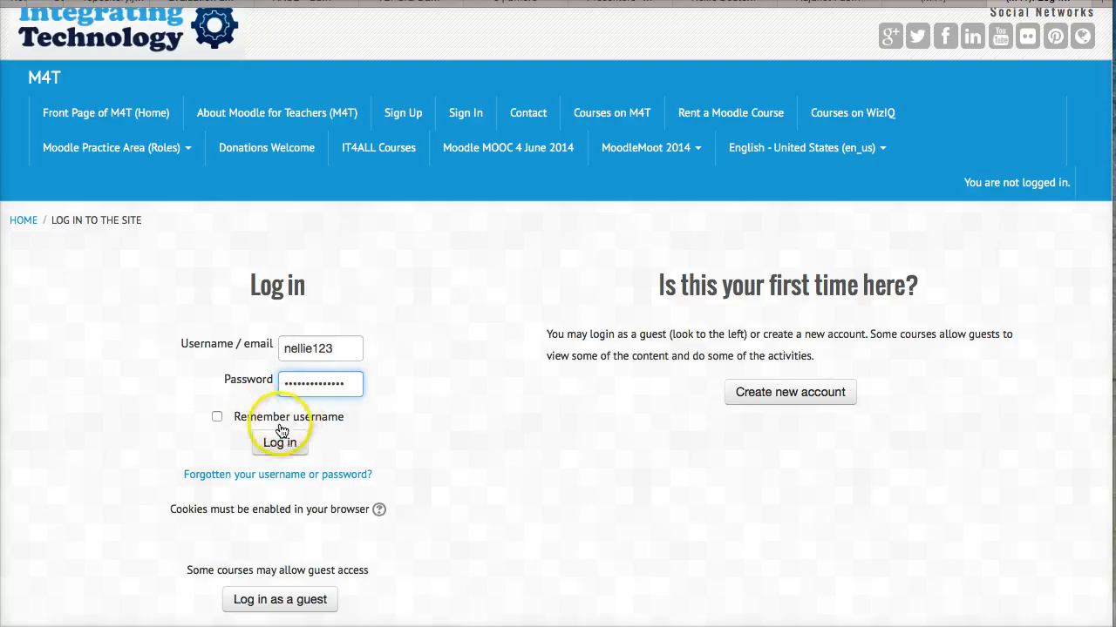
click(280, 443)
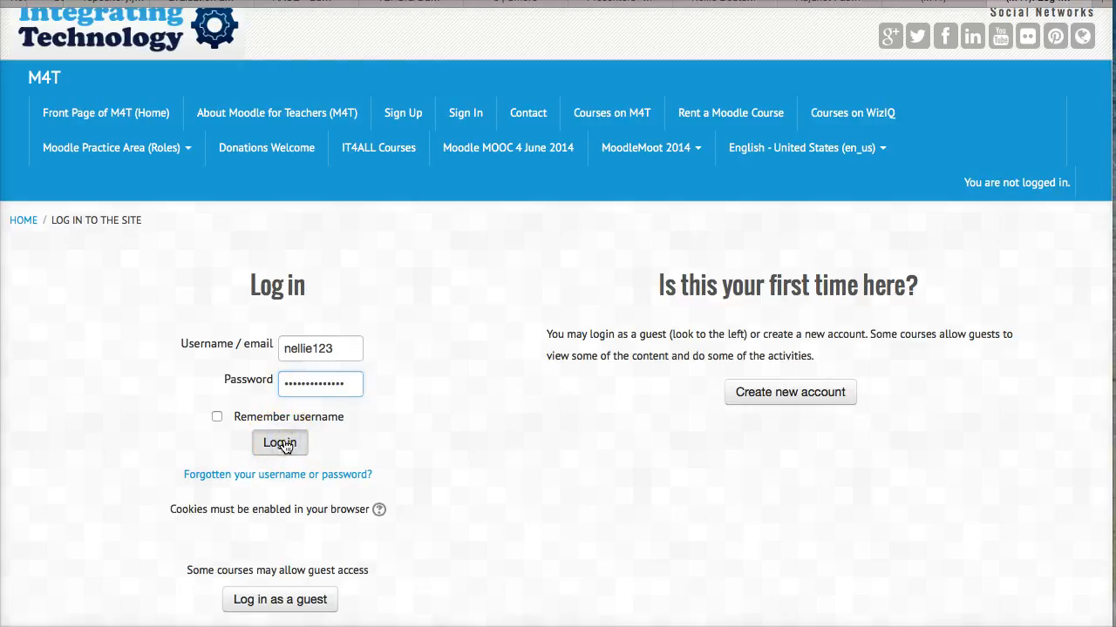
click(280, 442)
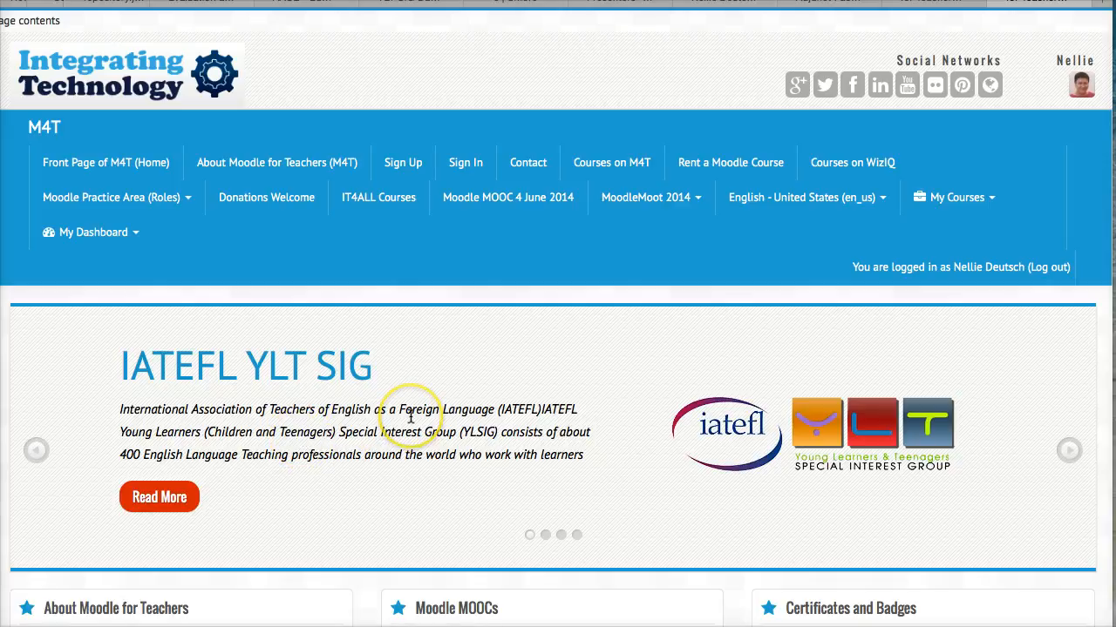
Step: Scroll down the front page and open the Moodle MOOCs category
scroll(down, 3)
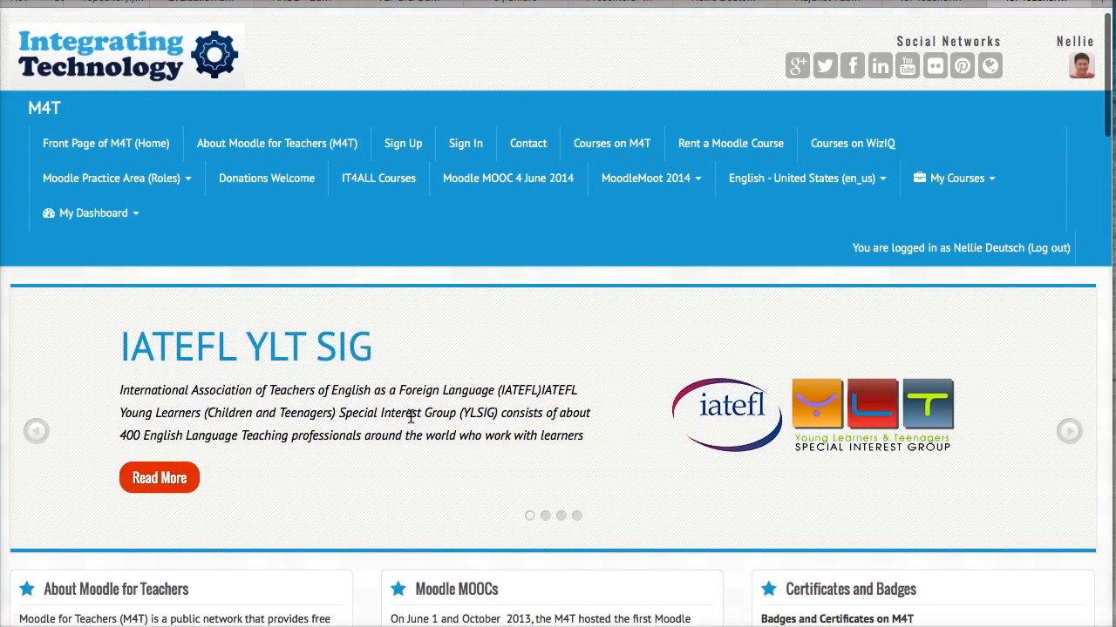
scroll(down, 3)
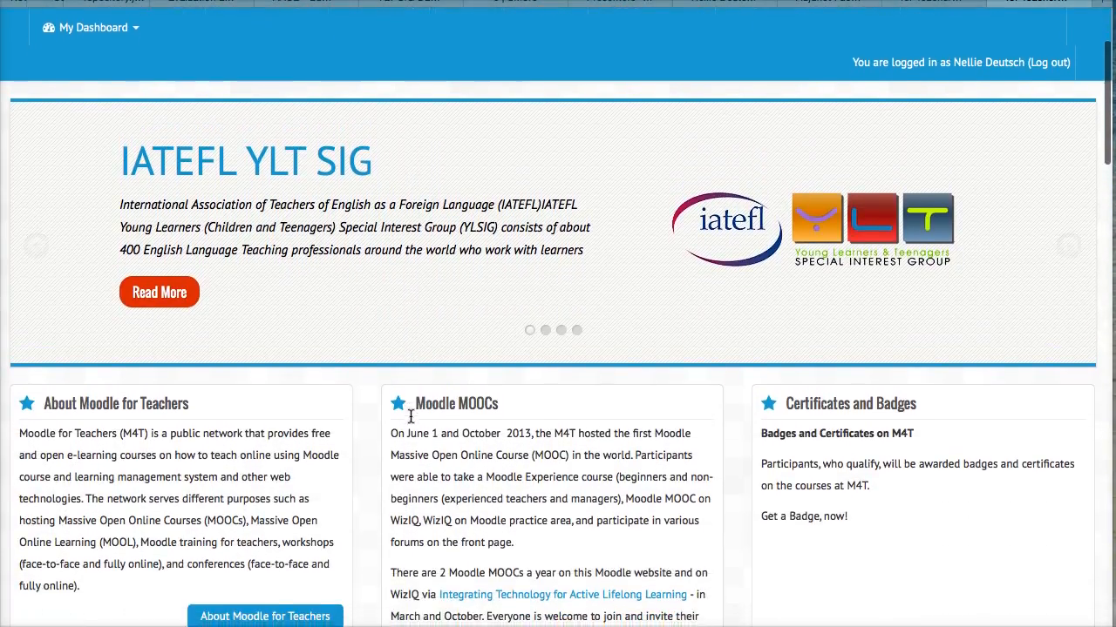
scroll(down, 3)
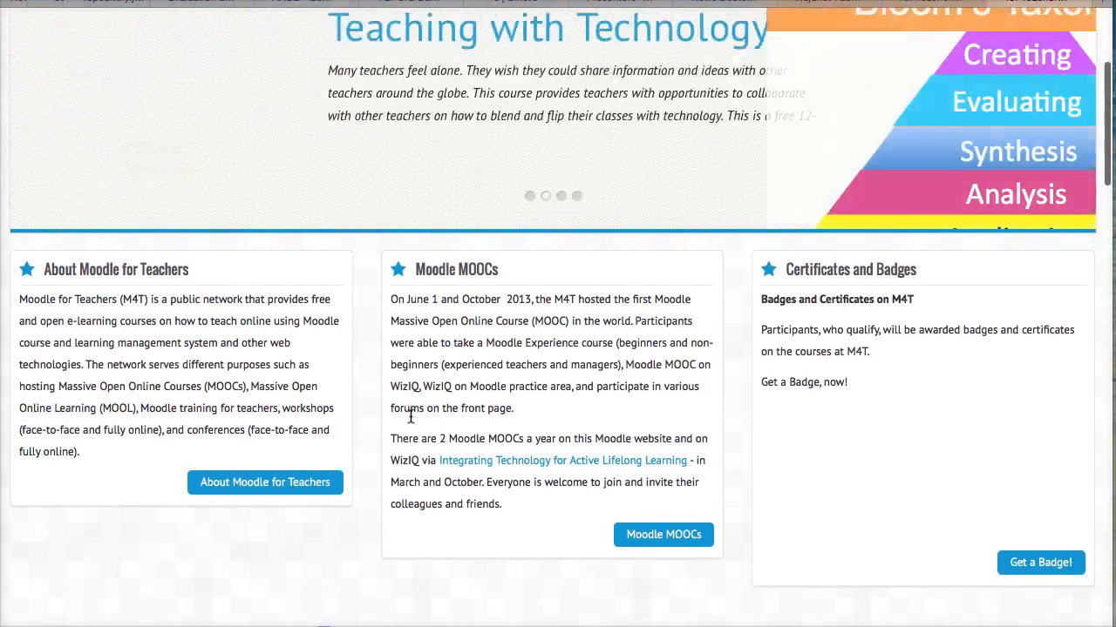
scroll(down, 3)
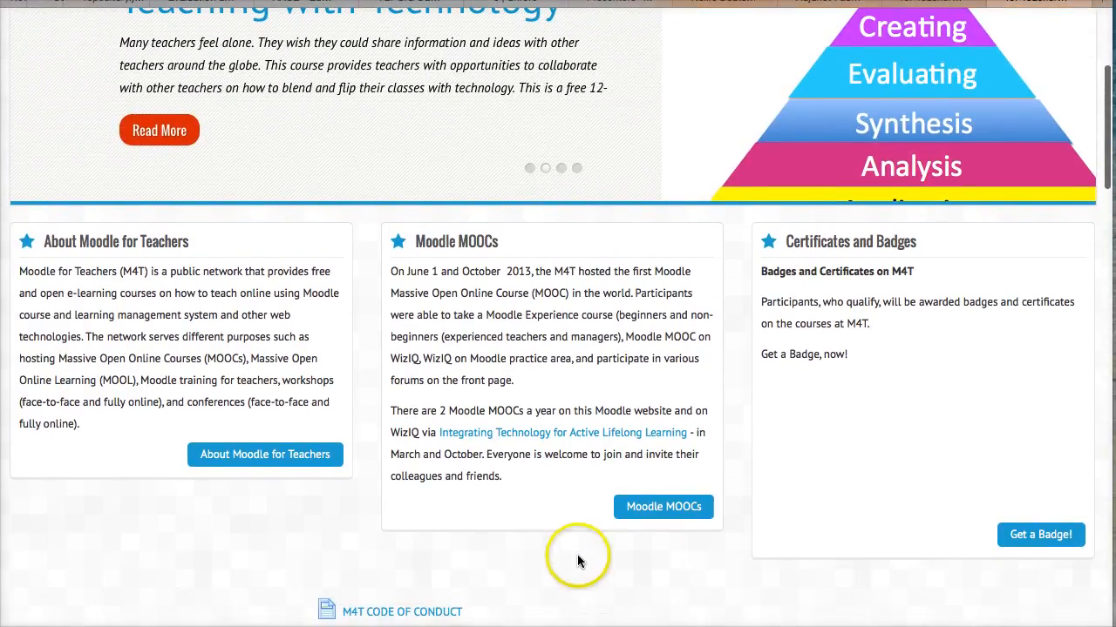
click(663, 507)
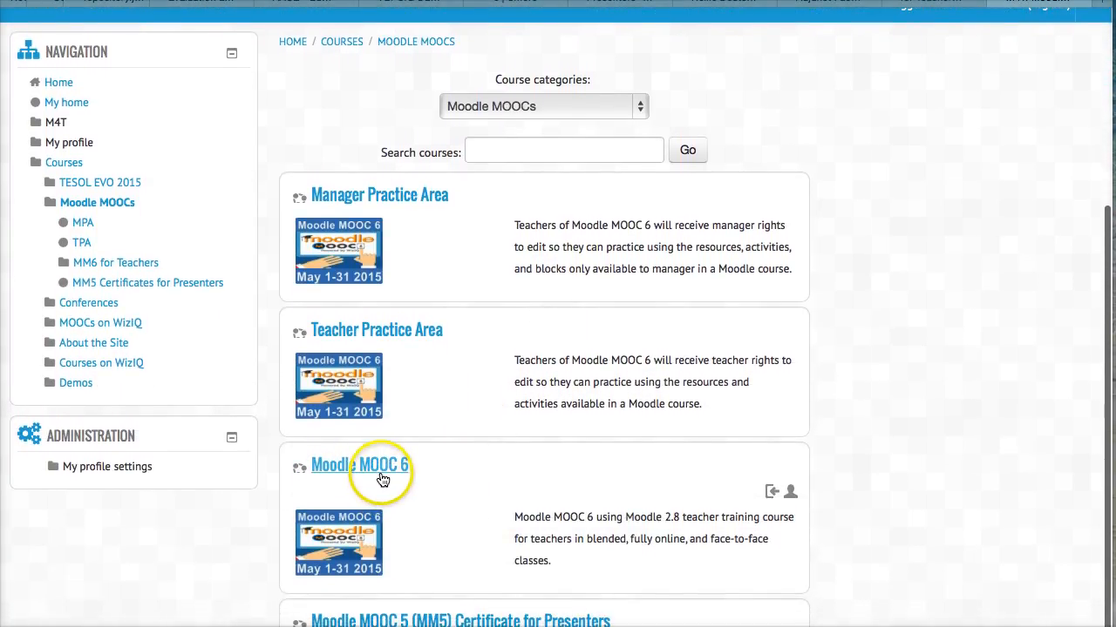
Step: Open Moodle MOOC 6 and scroll down to its Administration block
click(359, 464)
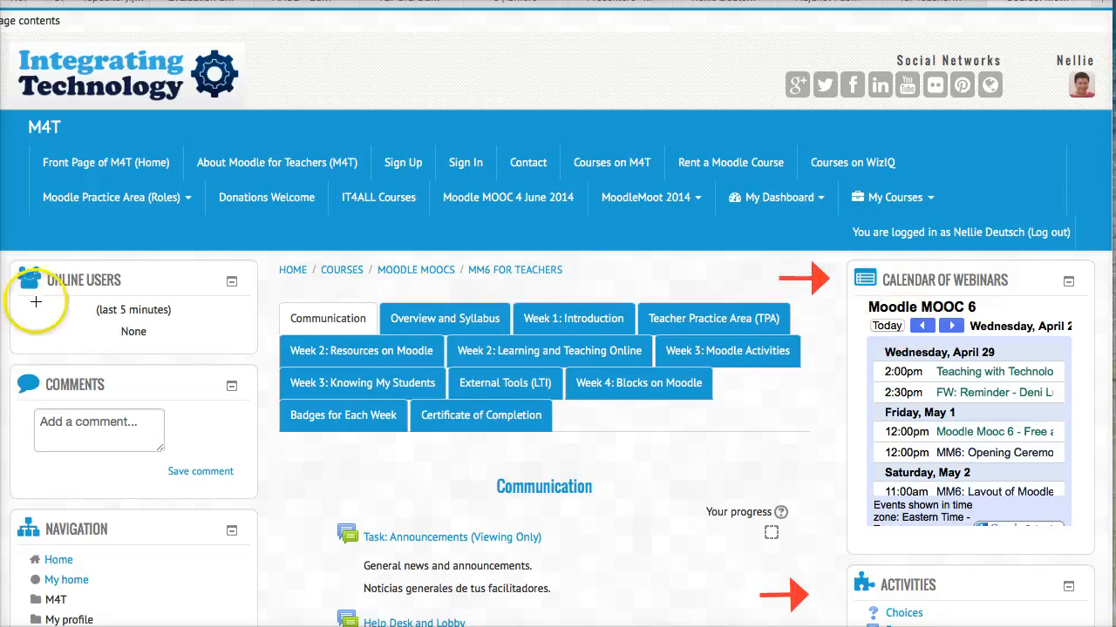
mouse_move(248, 311)
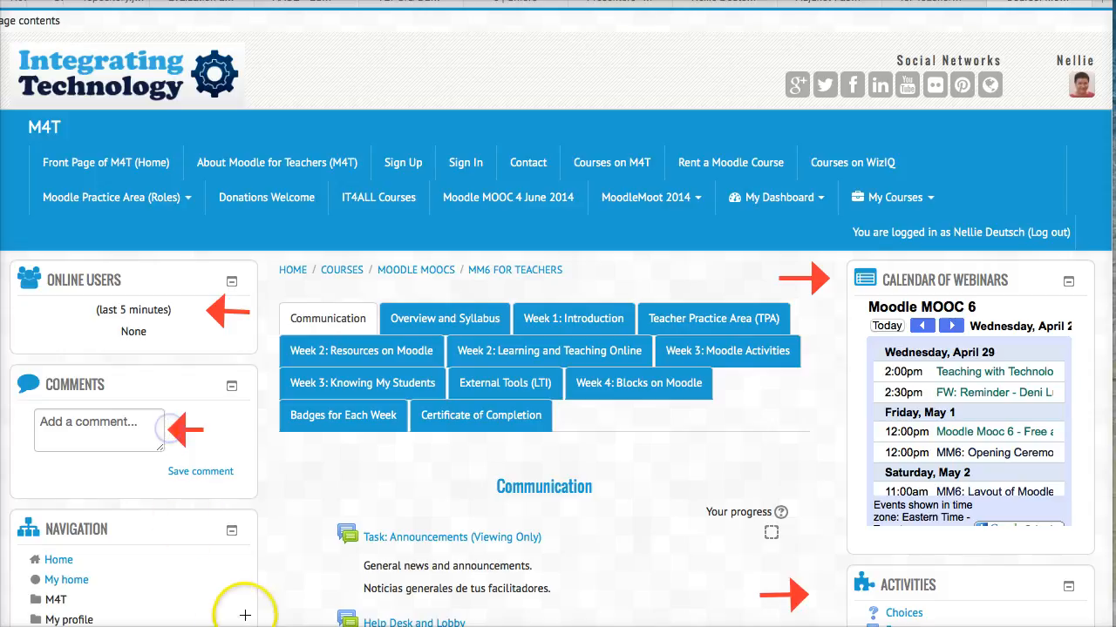
scroll(down, 3)
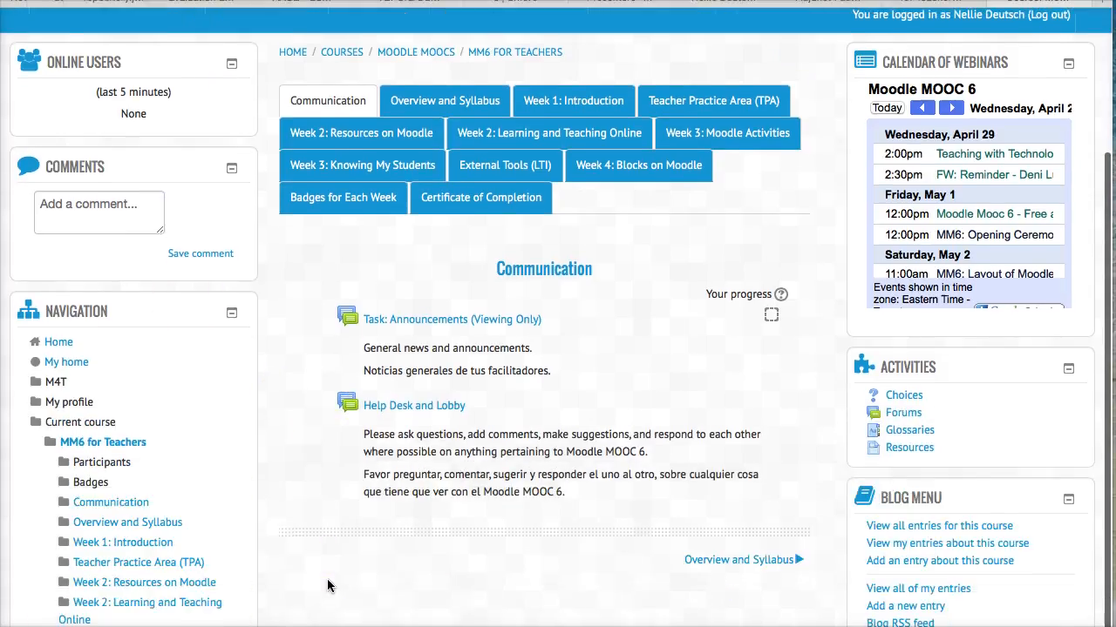
scroll(down, 3)
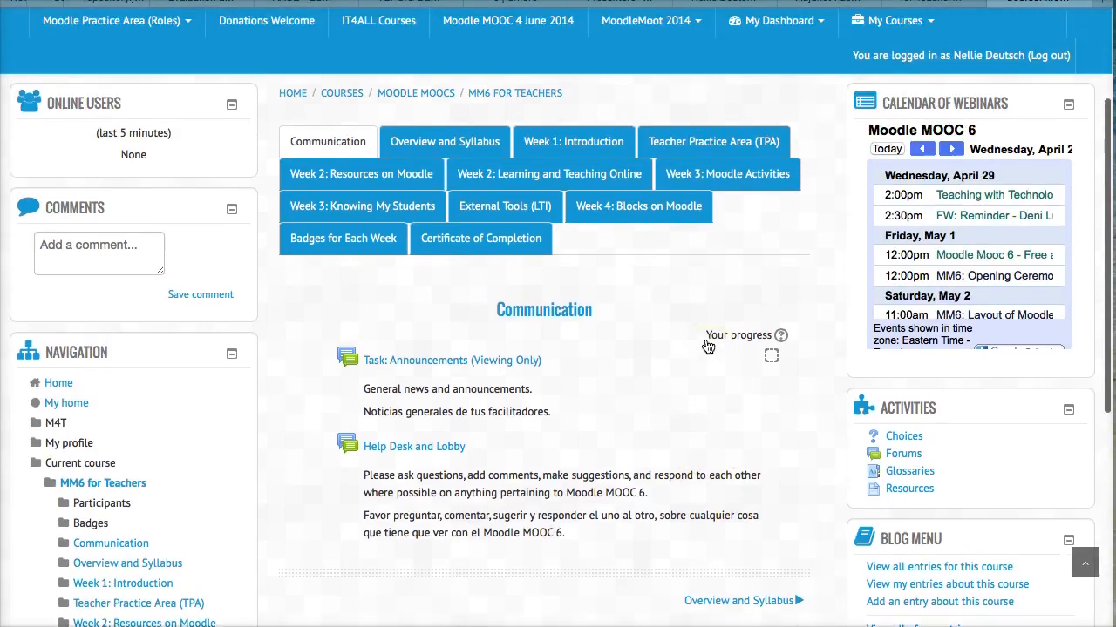
scroll(down, 3)
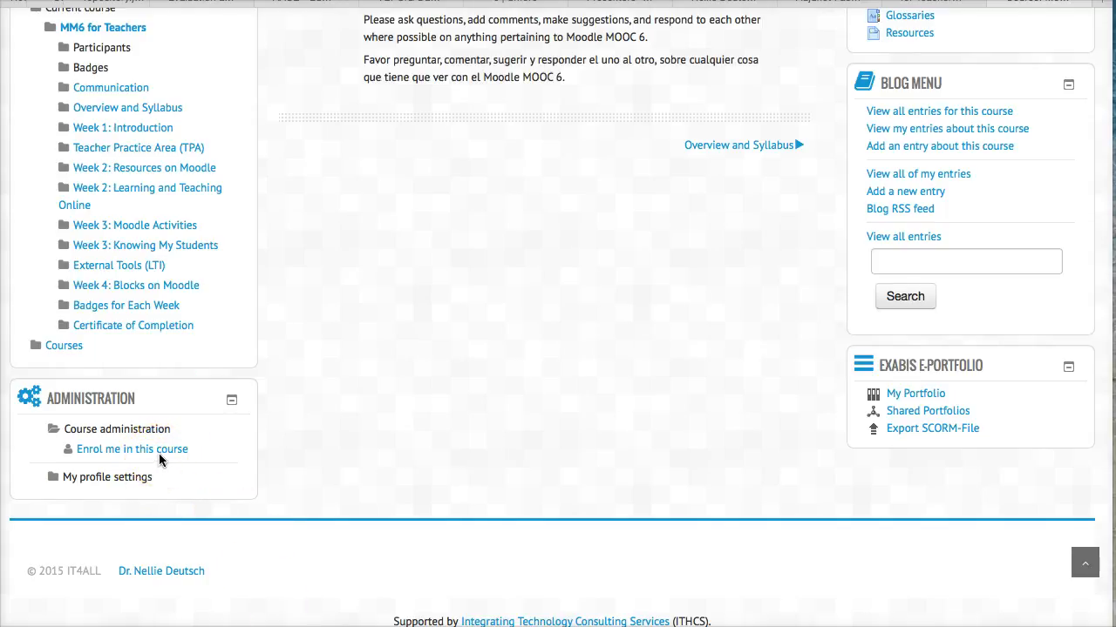
Step: Choose 'Enrol me in this course' to view the self enrolment options
click(132, 449)
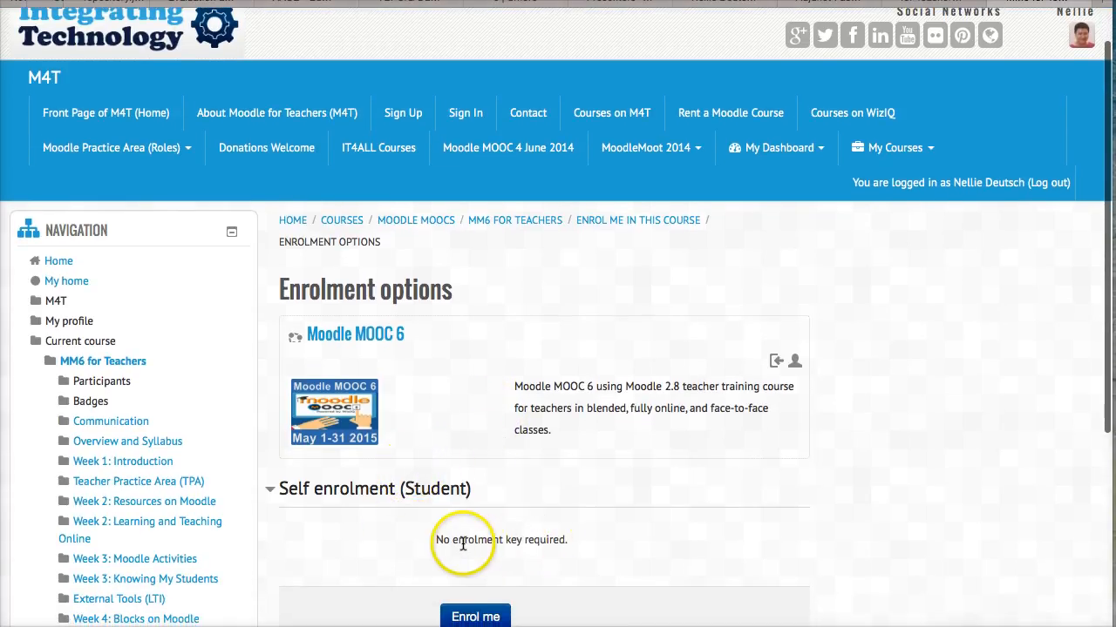
scroll(down, 3)
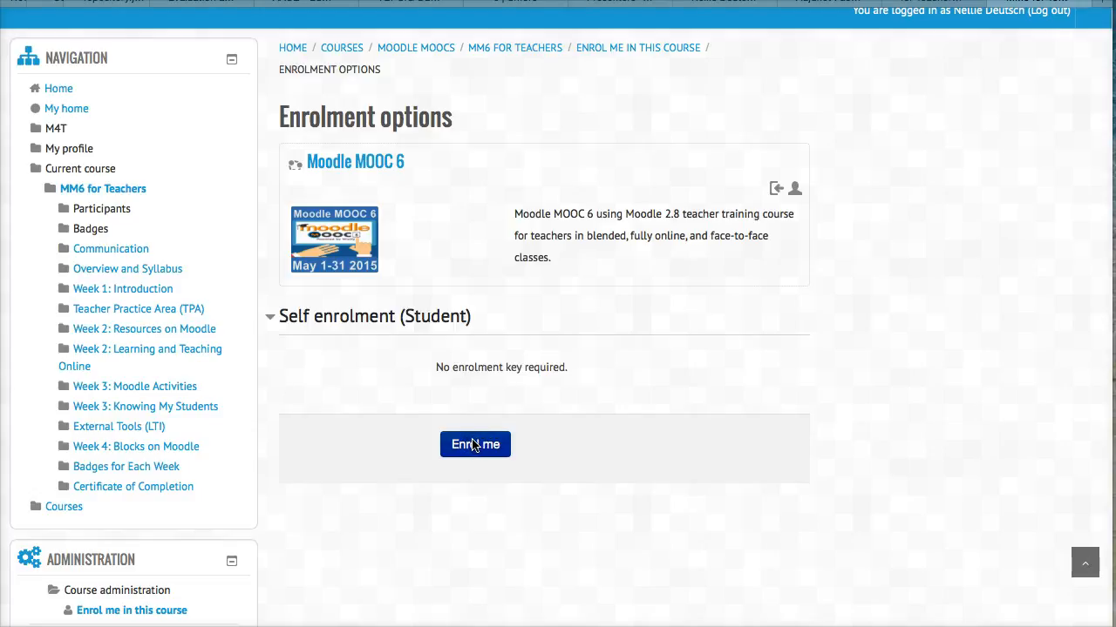
Step: Enrol in Moodle MOOC 6, then view its Overview and Syllabus section
click(475, 443)
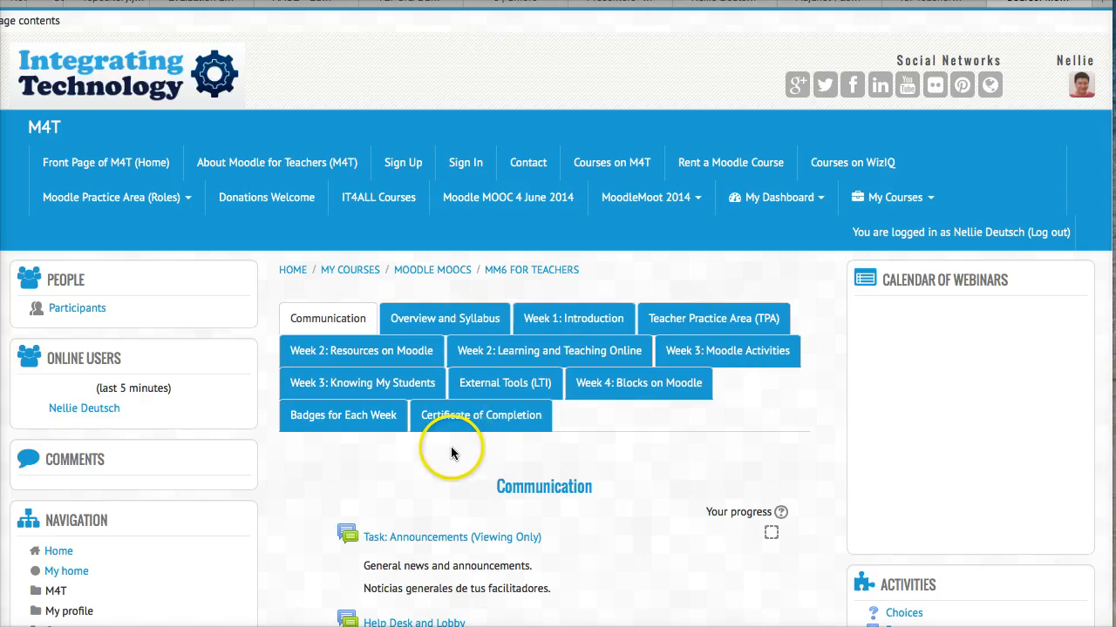
scroll(down, 3)
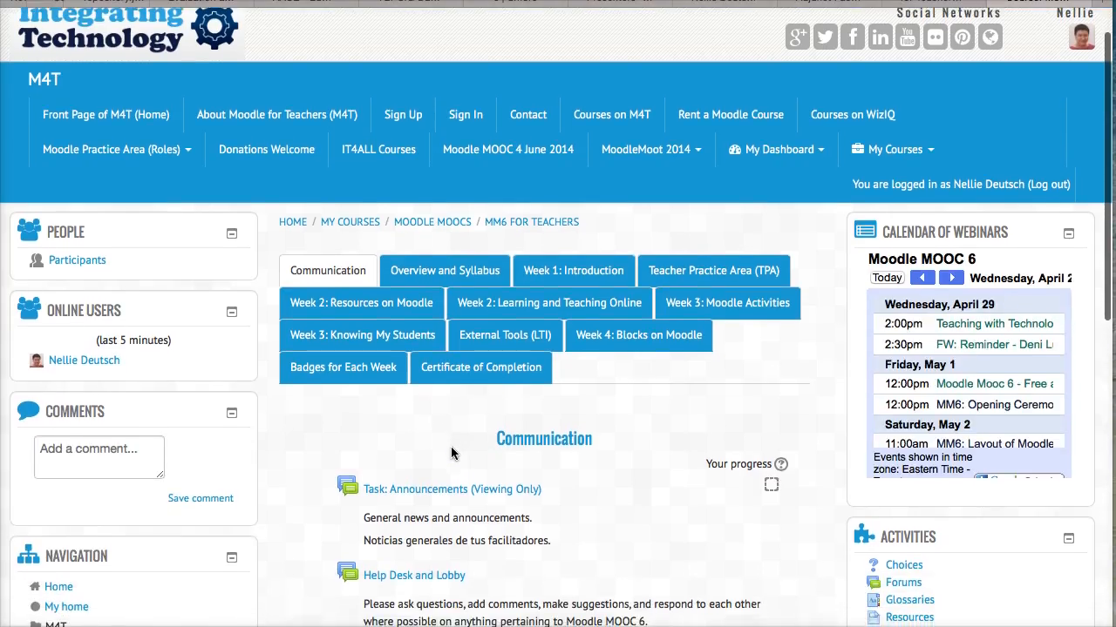
scroll(down, 3)
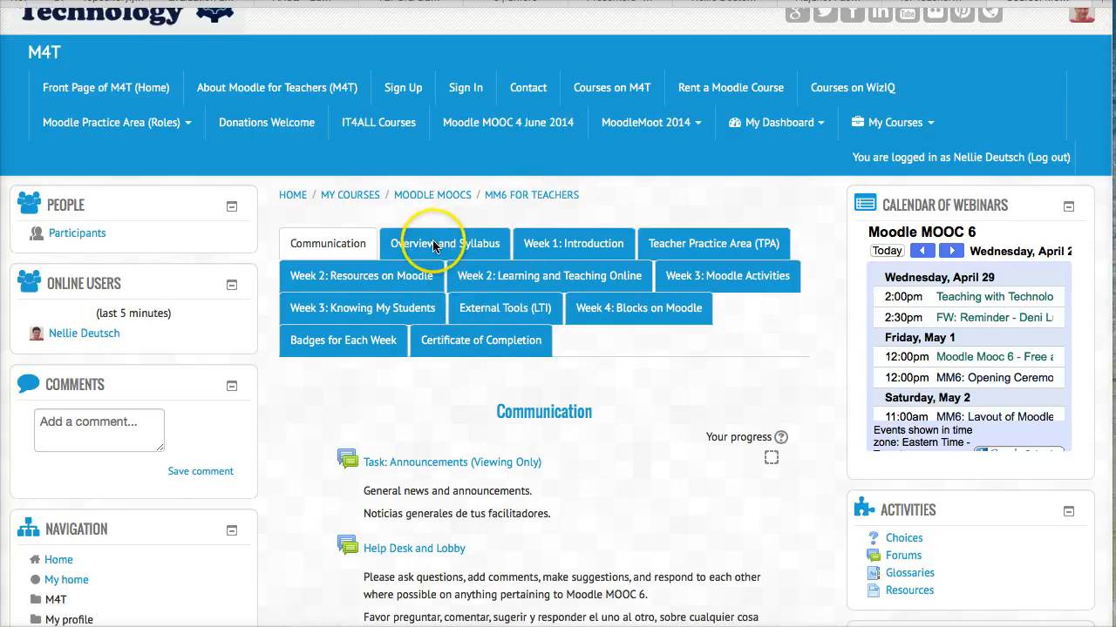
click(445, 243)
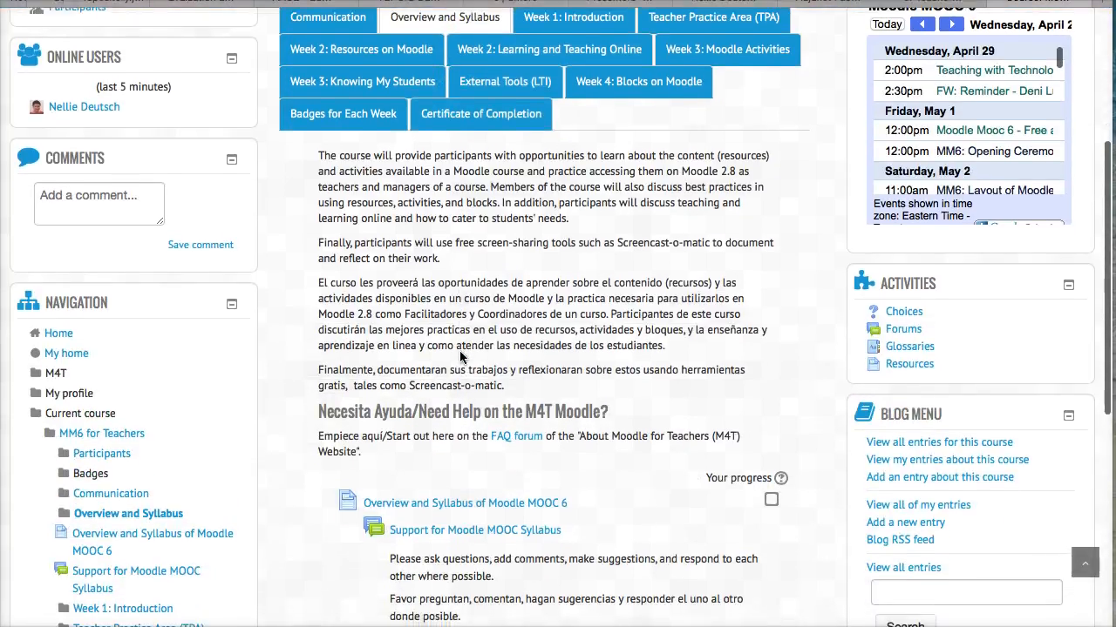
scroll(down, 3)
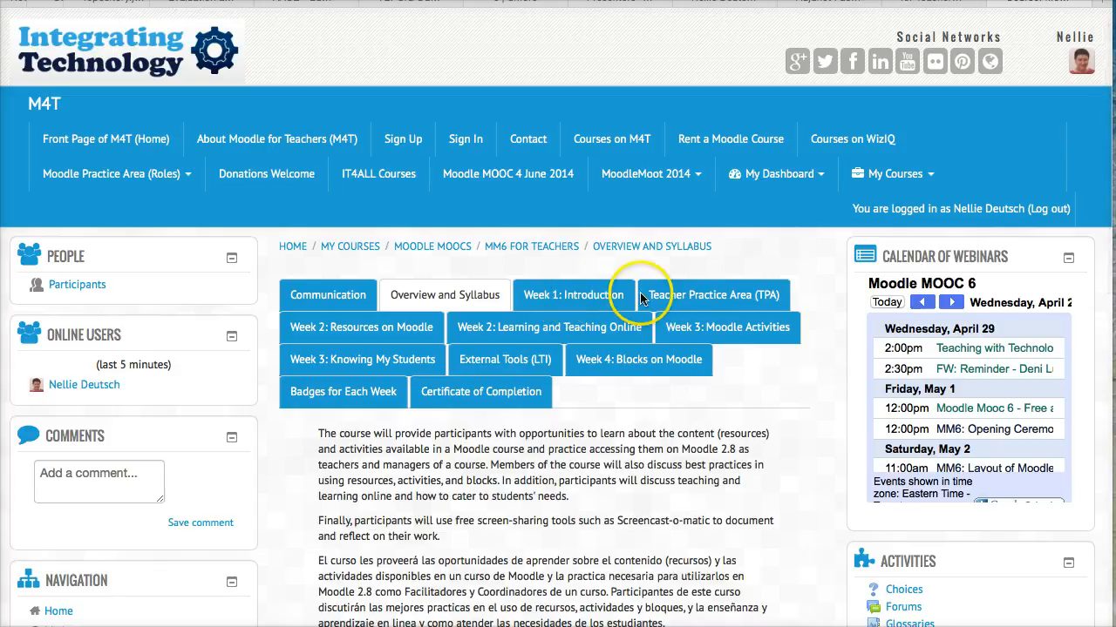
mouse_move(683, 338)
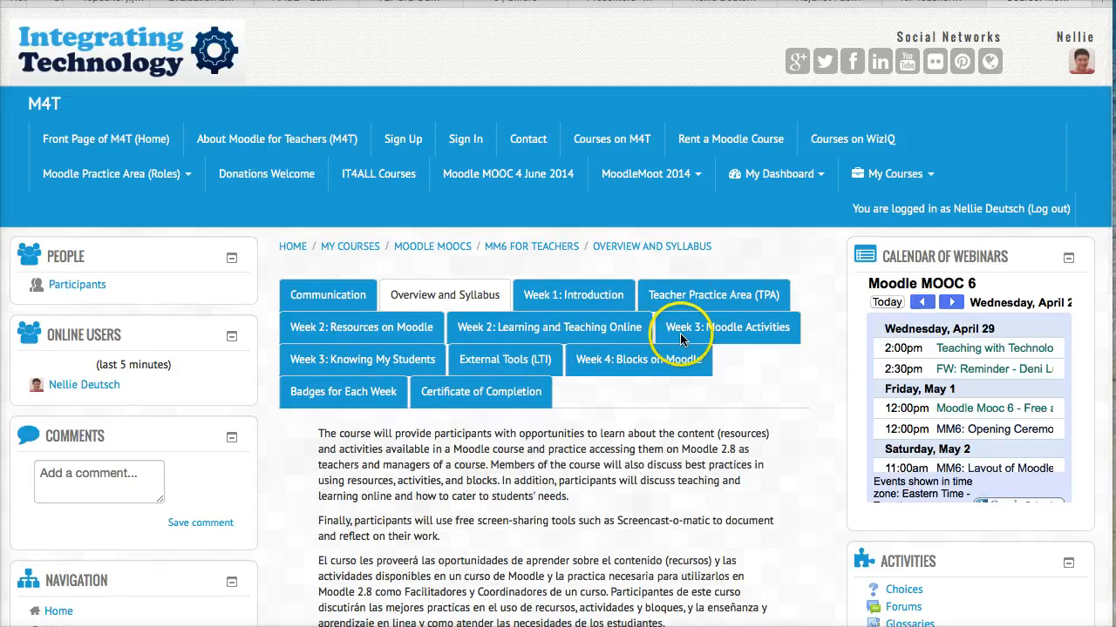
mouse_move(484, 371)
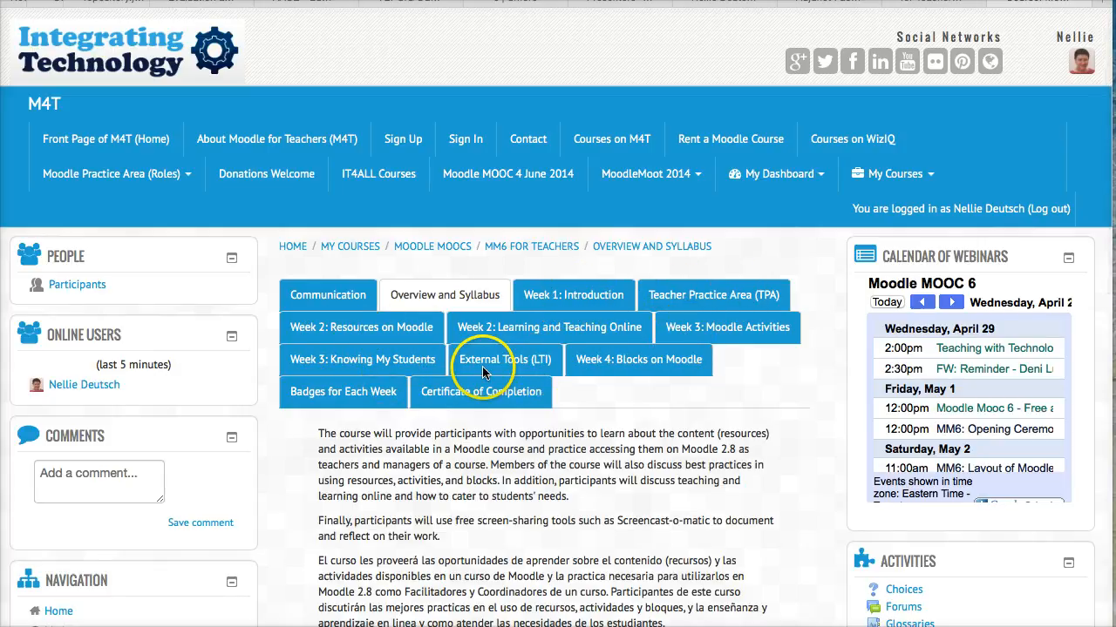
mouse_move(632, 359)
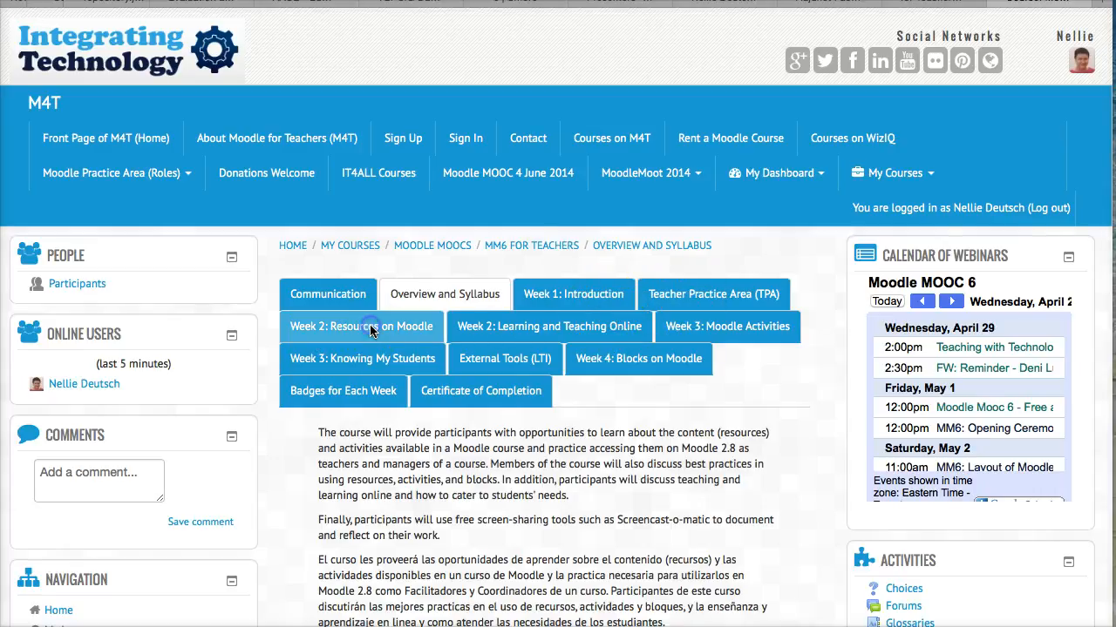
Step: Browse Week 2: Resources on Moodle, then view the Certificate of Completion requirements
click(361, 326)
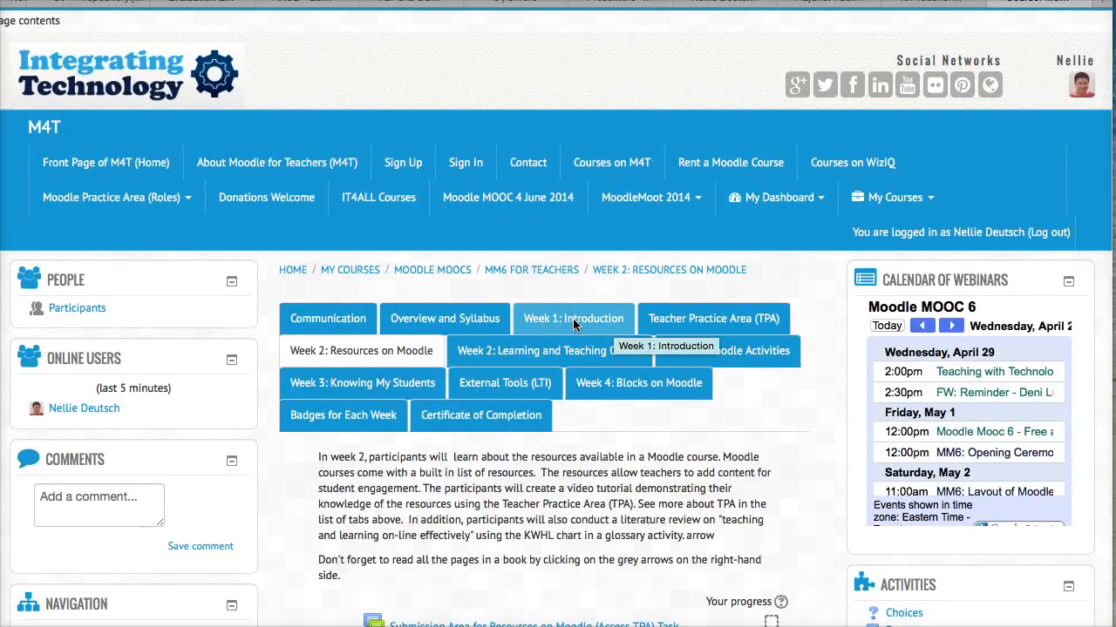
scroll(down, 3)
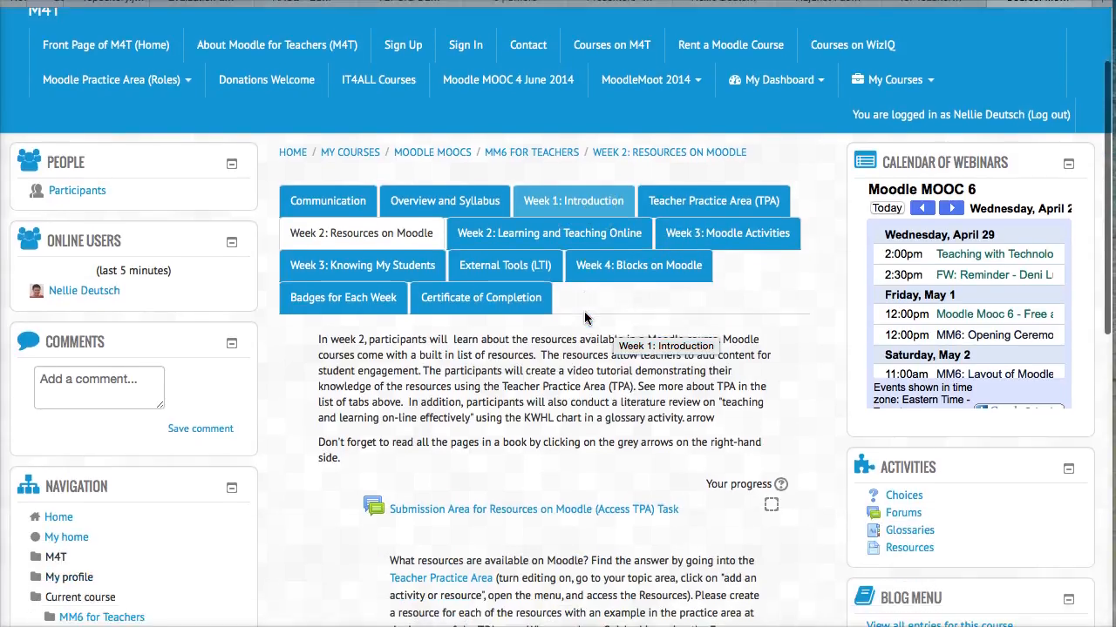
scroll(down, 3)
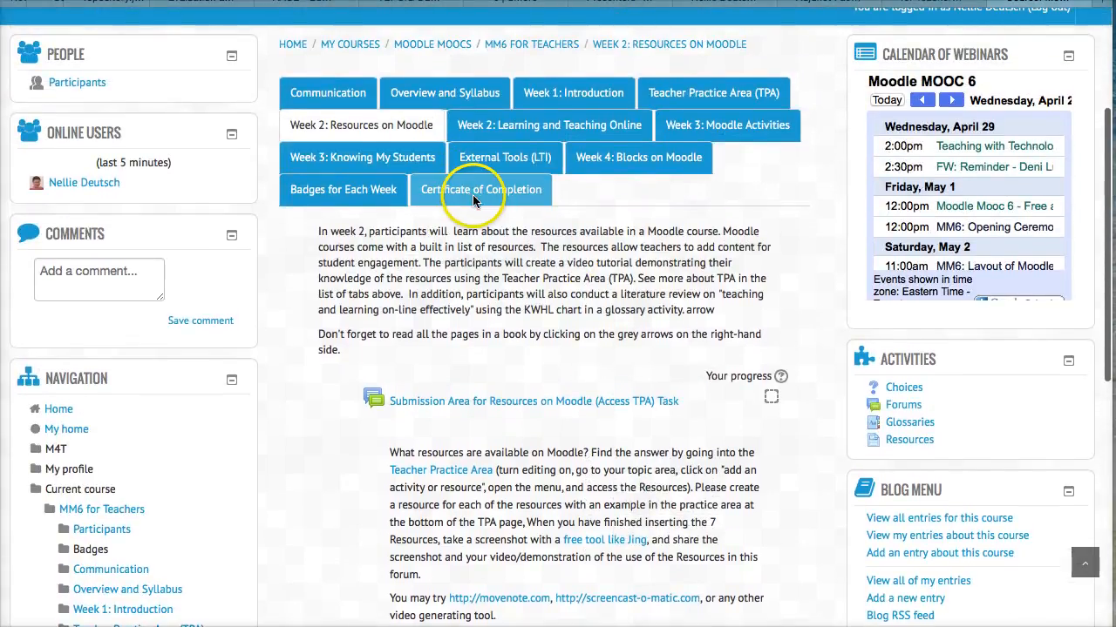
click(481, 189)
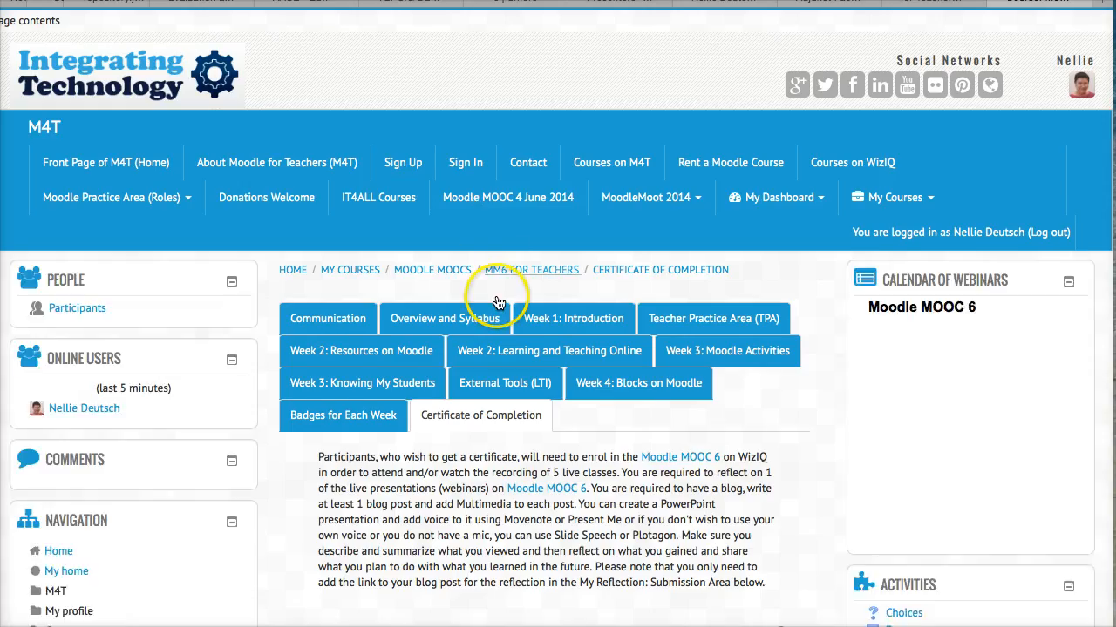
scroll(down, 3)
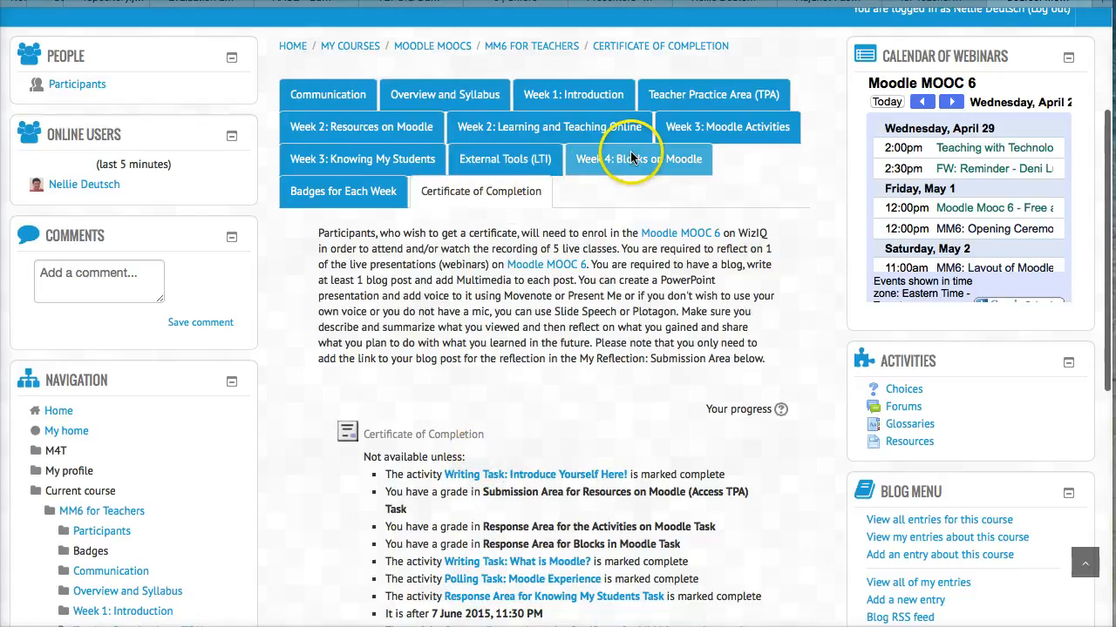
mouse_move(638, 159)
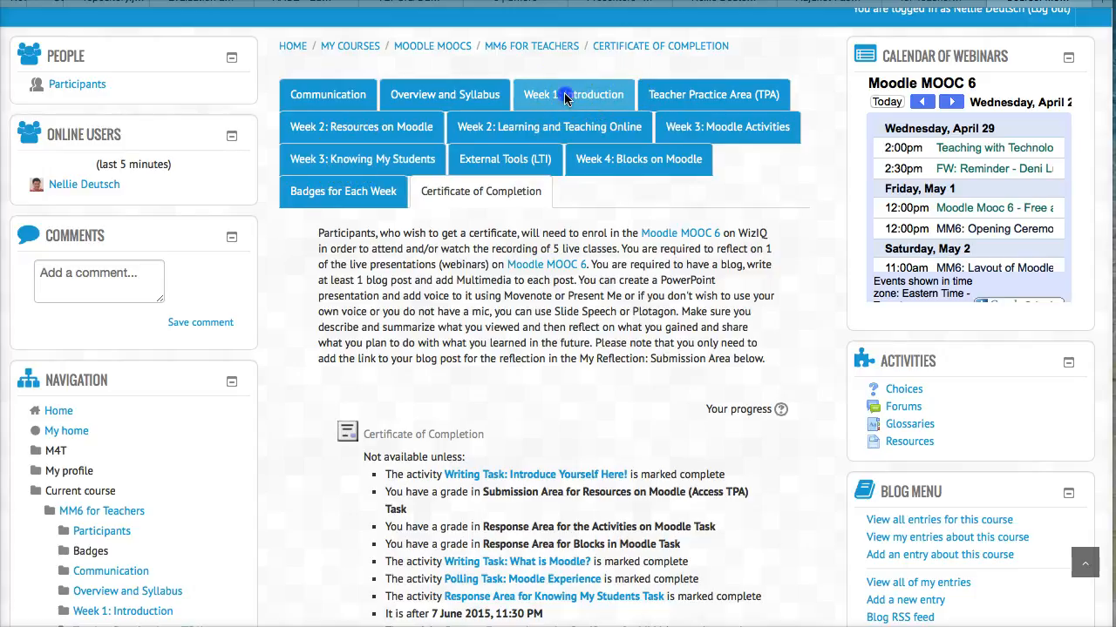
Step: Open Week 1: Introduction and scroll through its introduction reading and writing tasks
click(574, 94)
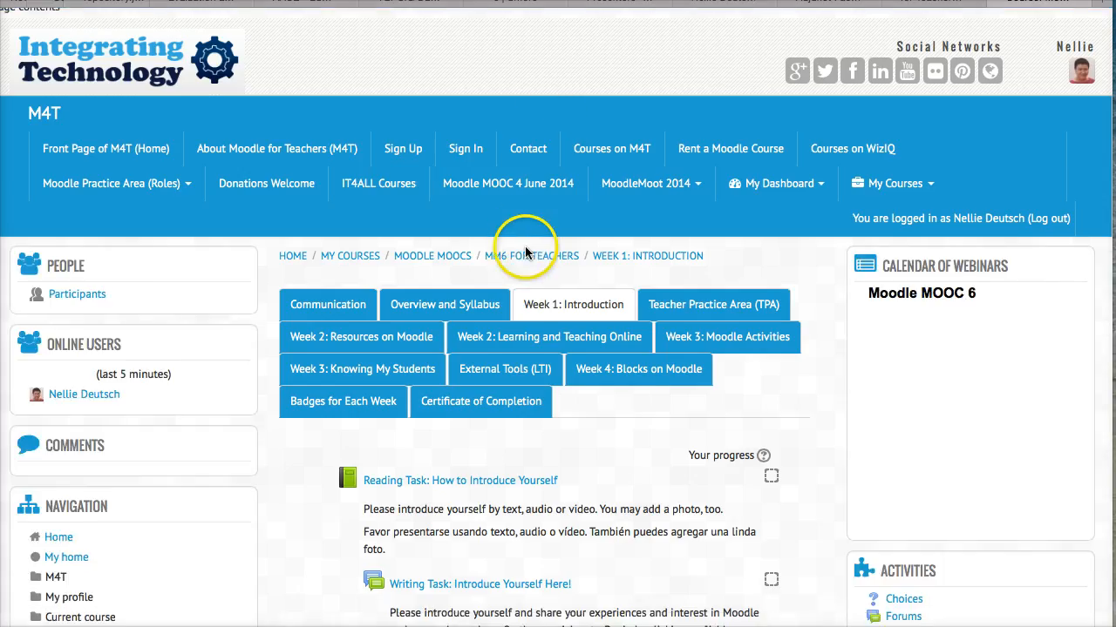
scroll(down, 3)
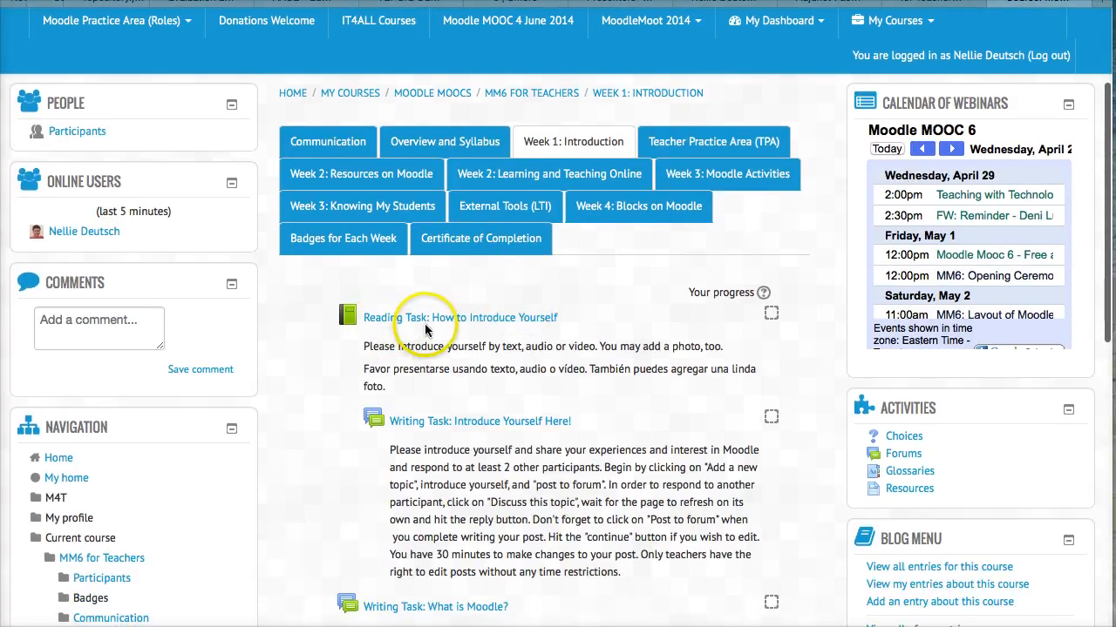
scroll(down, 3)
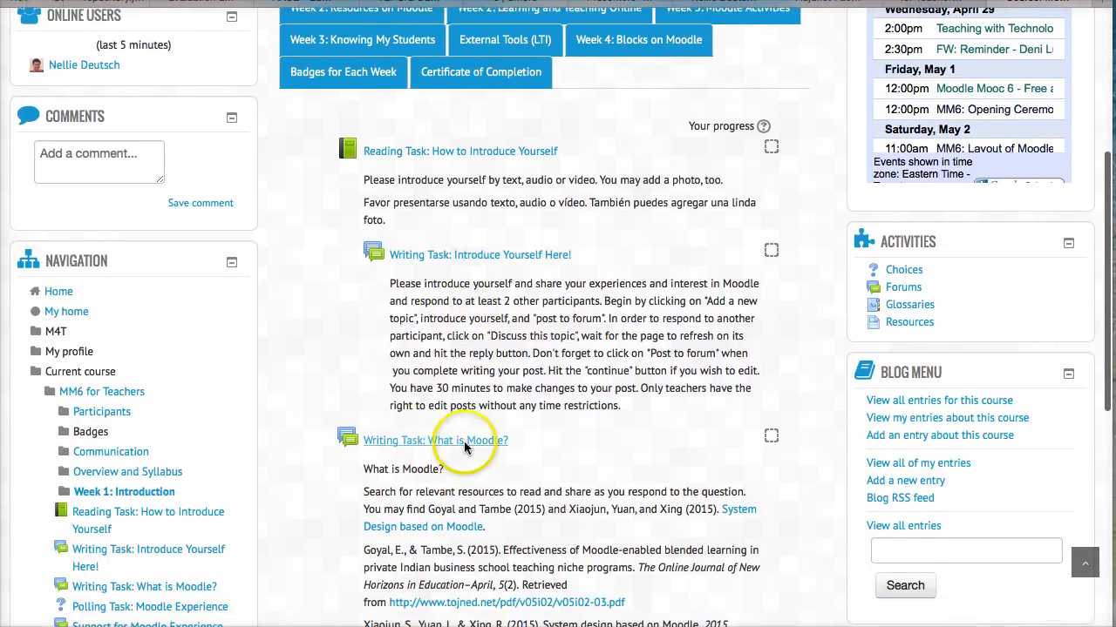
scroll(down, 3)
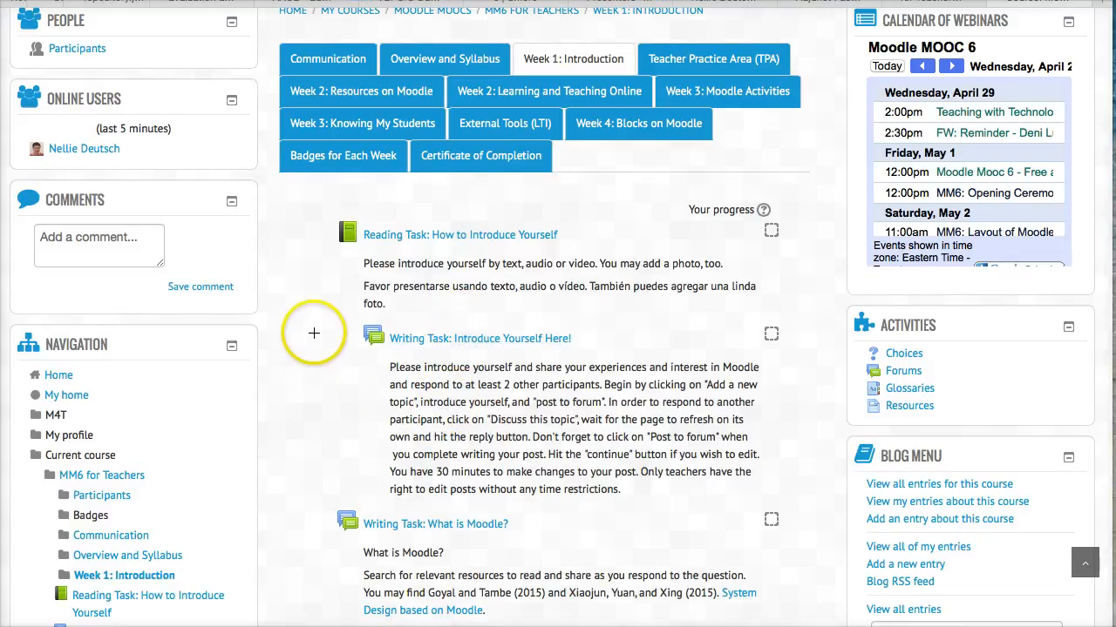
mouse_move(531, 346)
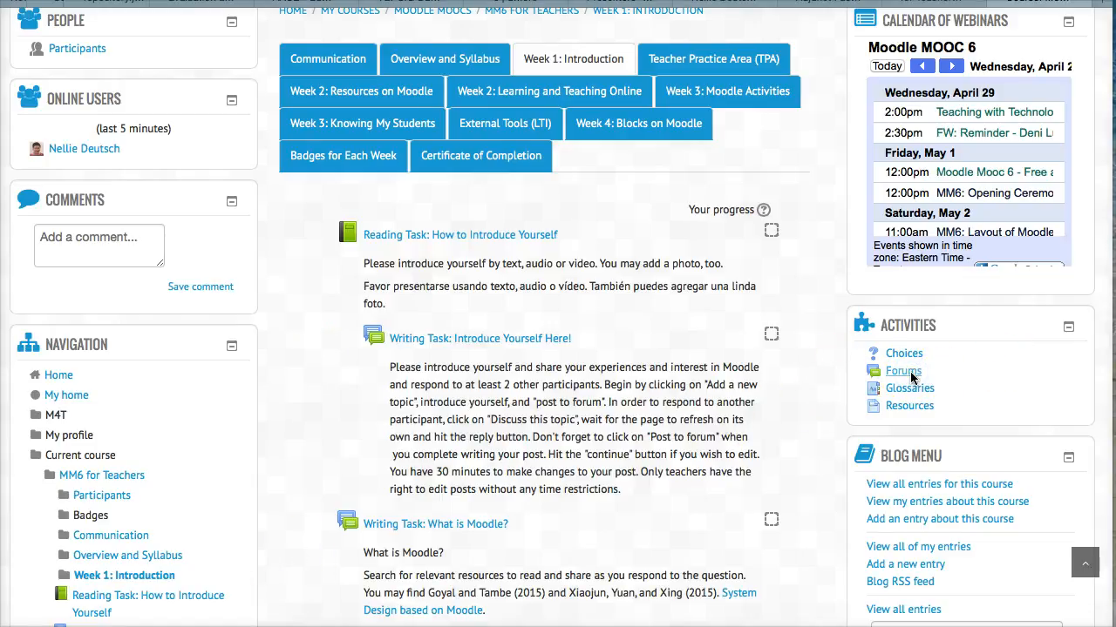
Step: Open the course Forums list and review the Announcements and Help Desk subscription options
click(902, 370)
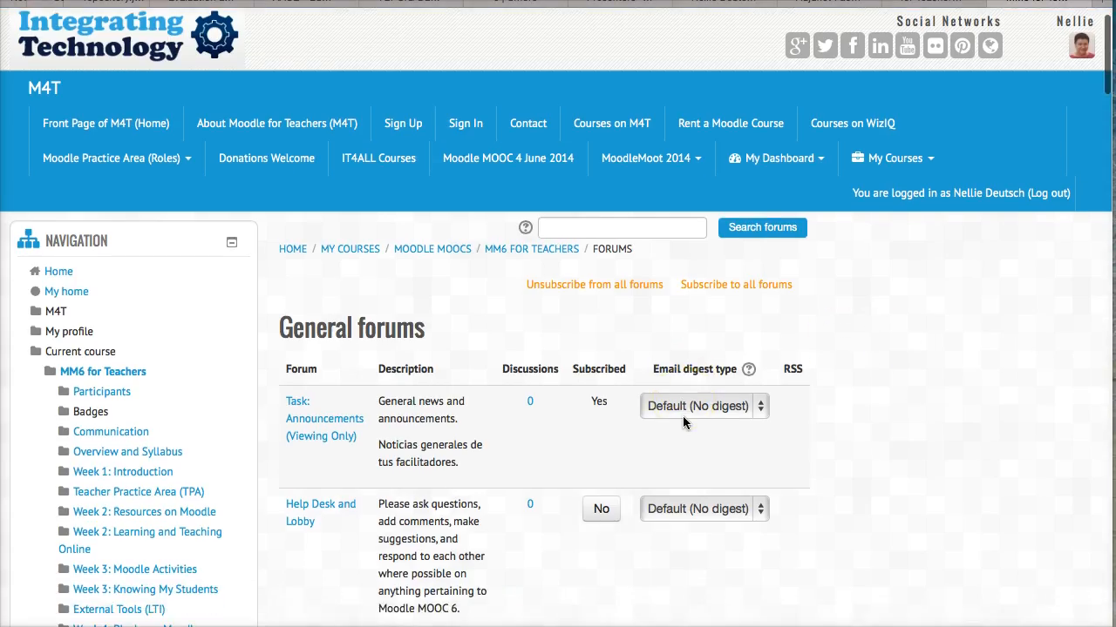
scroll(down, 3)
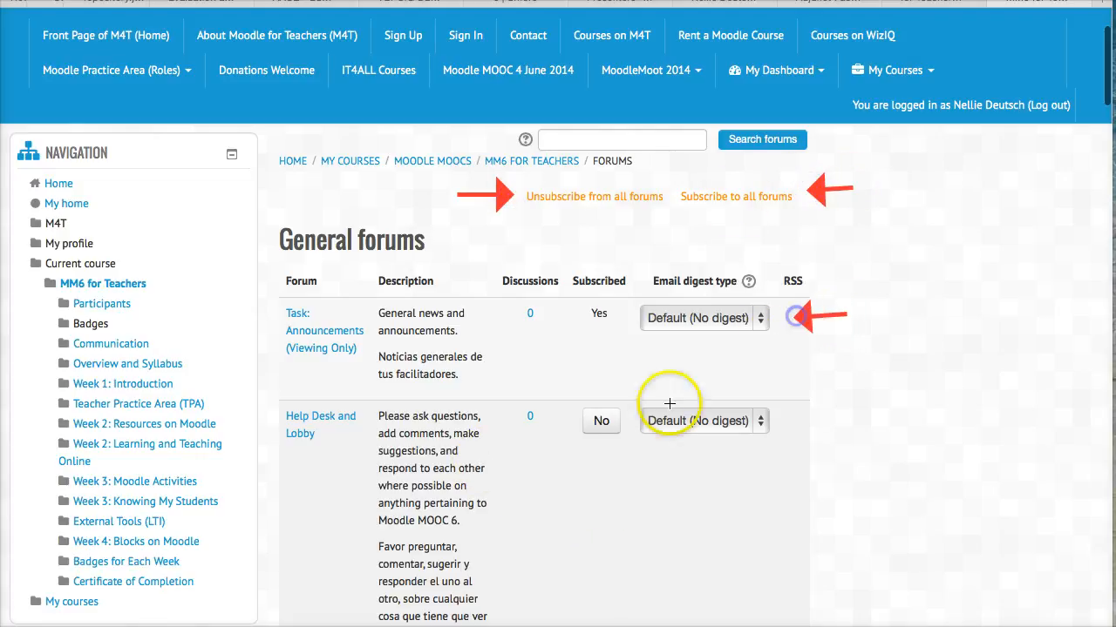
scroll(down, 3)
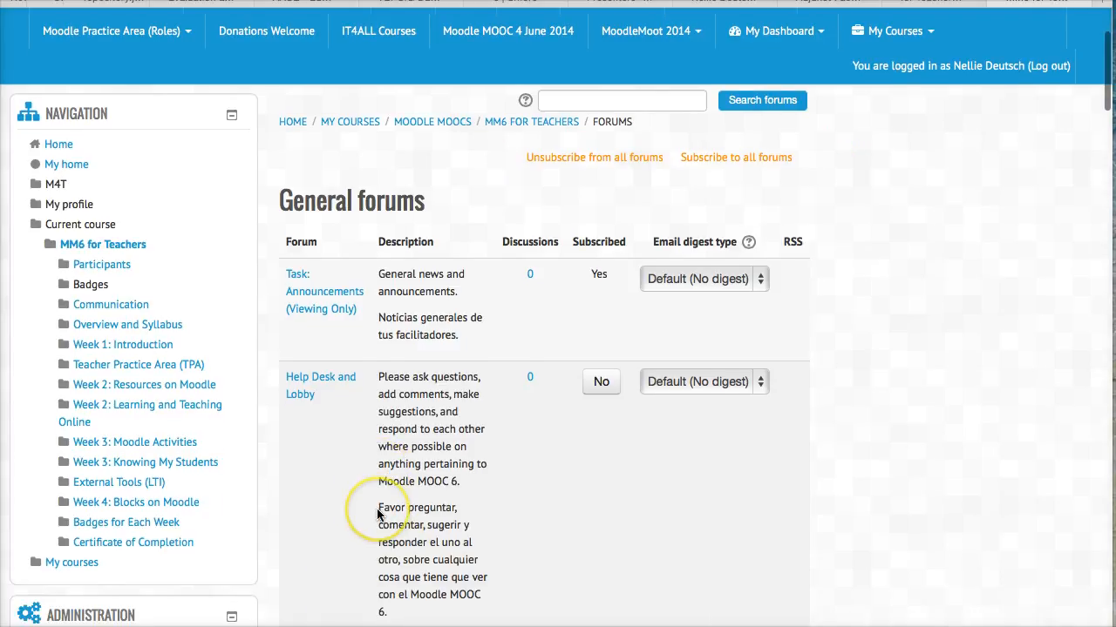
scroll(down, 3)
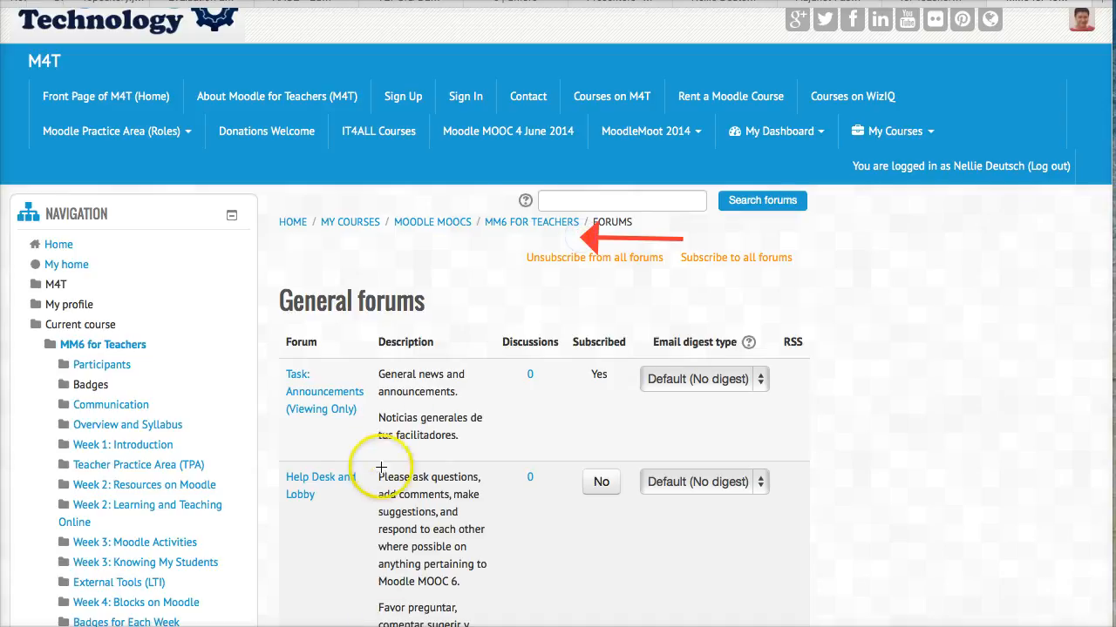
mouse_move(512, 310)
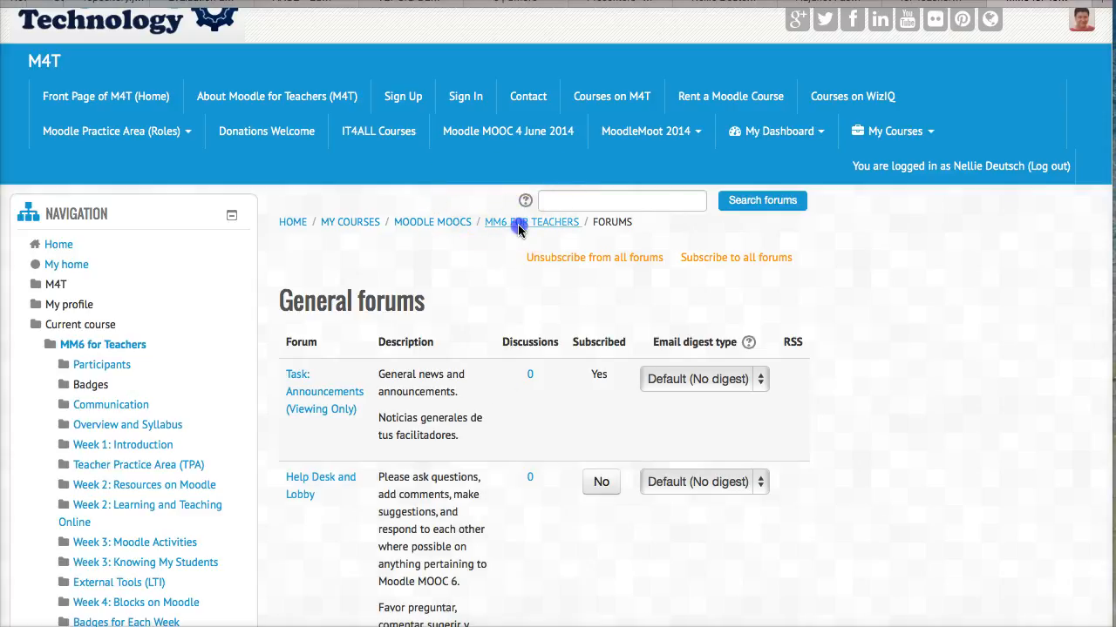
Step: Go back to MM6 for Teachers via the breadcrumb and scroll Week 1 tasks to the experience poll
click(533, 221)
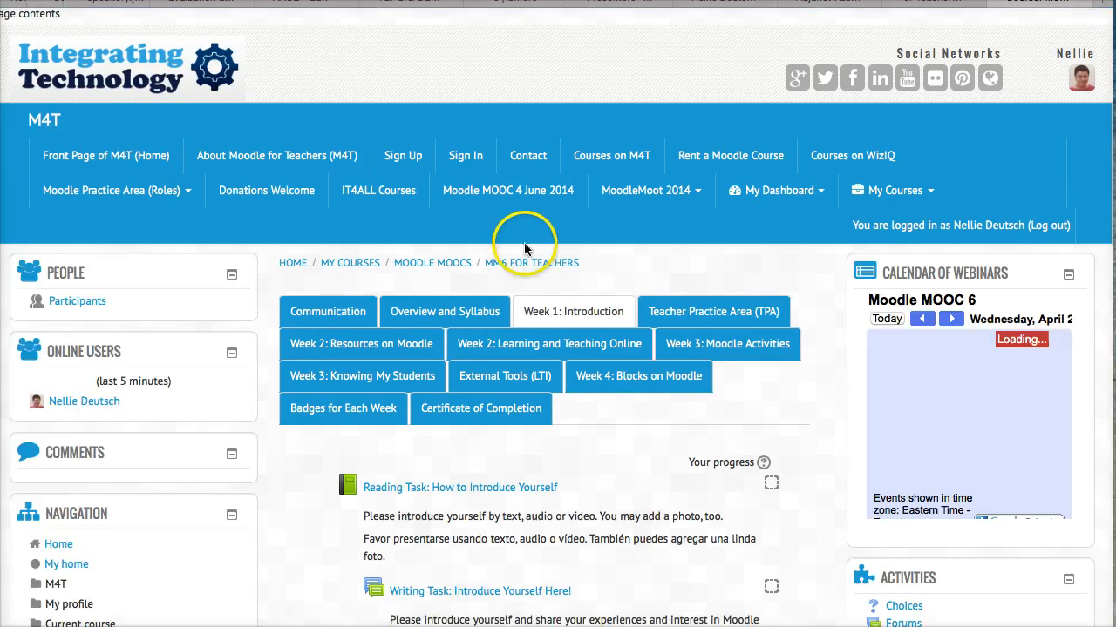
scroll(down, 3)
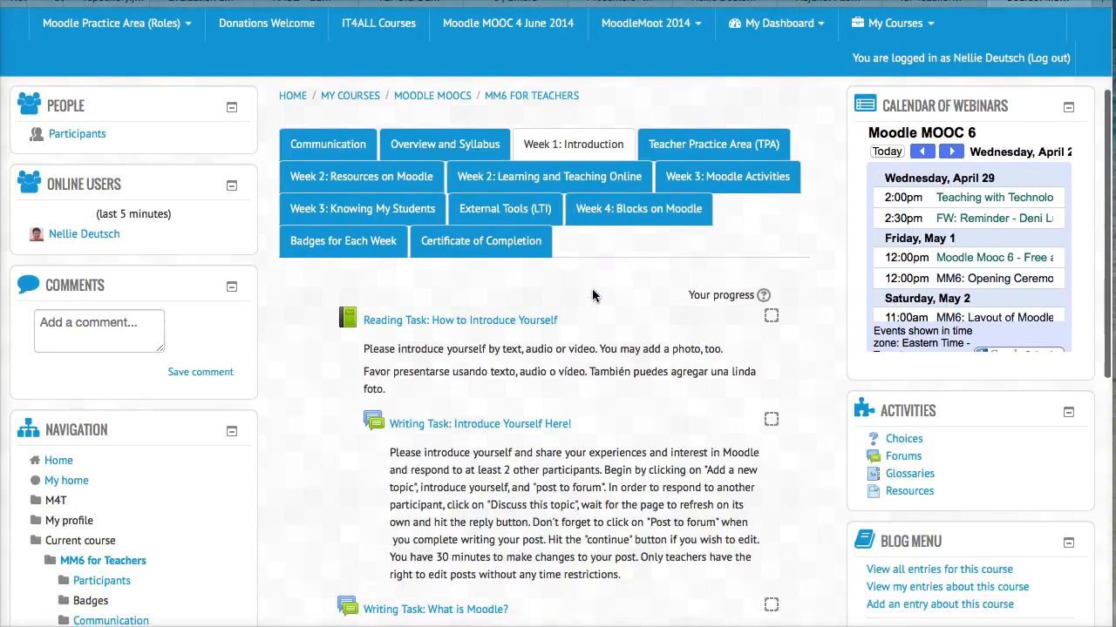
scroll(down, 3)
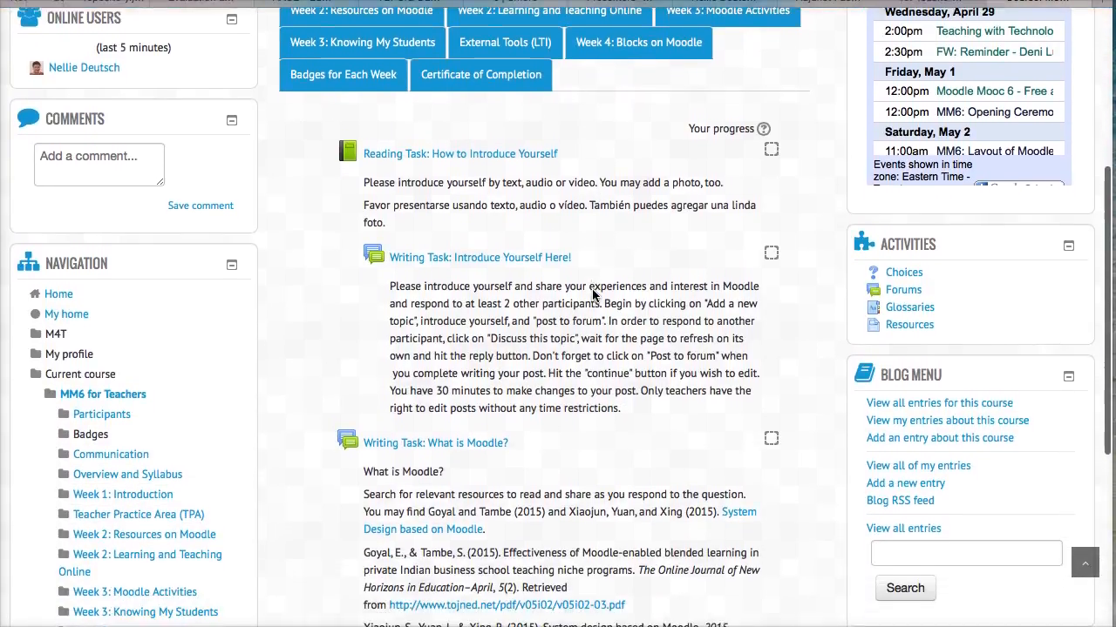
scroll(down, 3)
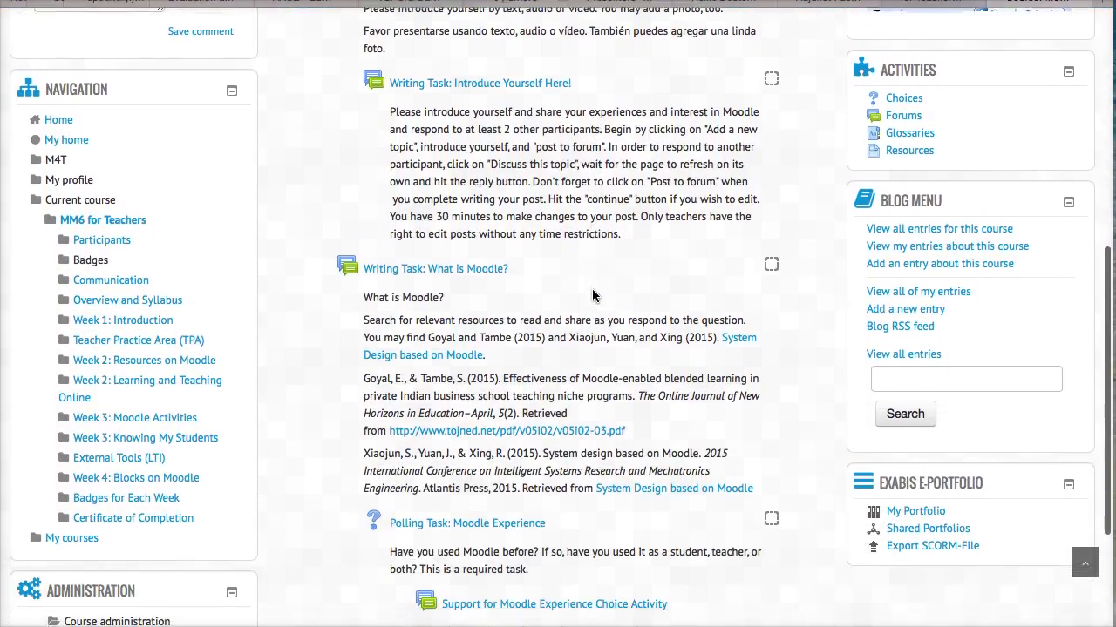
scroll(down, 3)
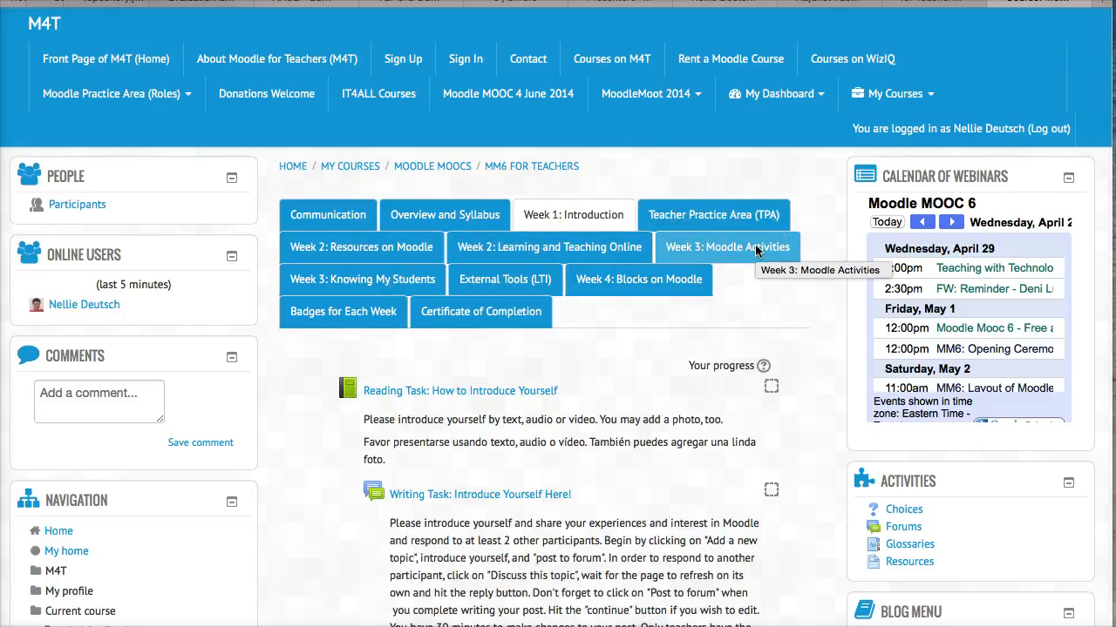
mouse_move(548, 246)
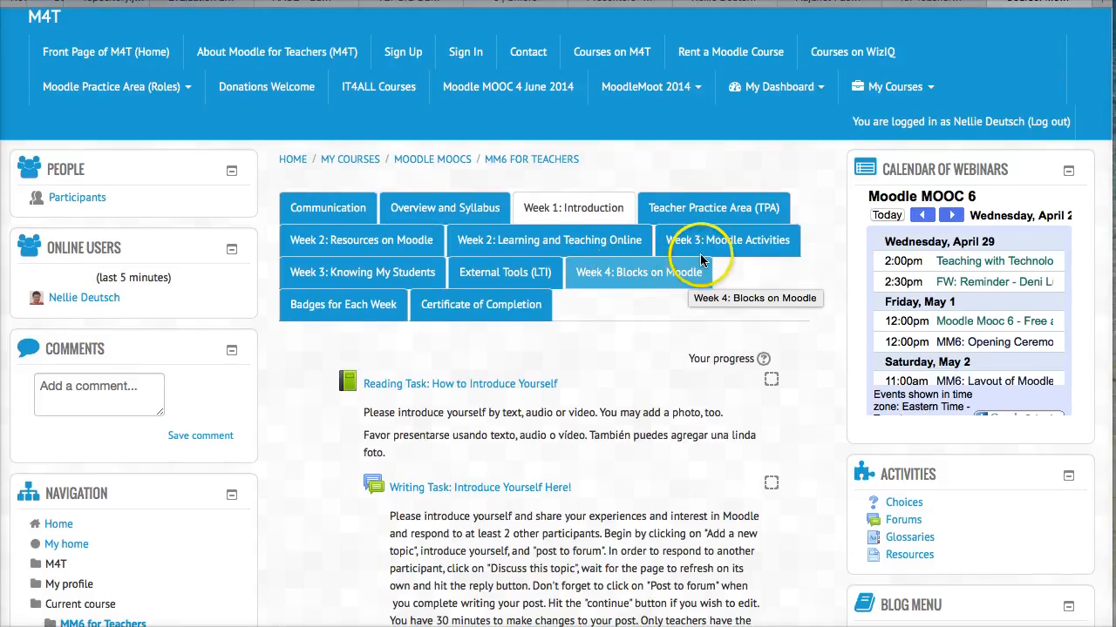
mouse_move(622, 281)
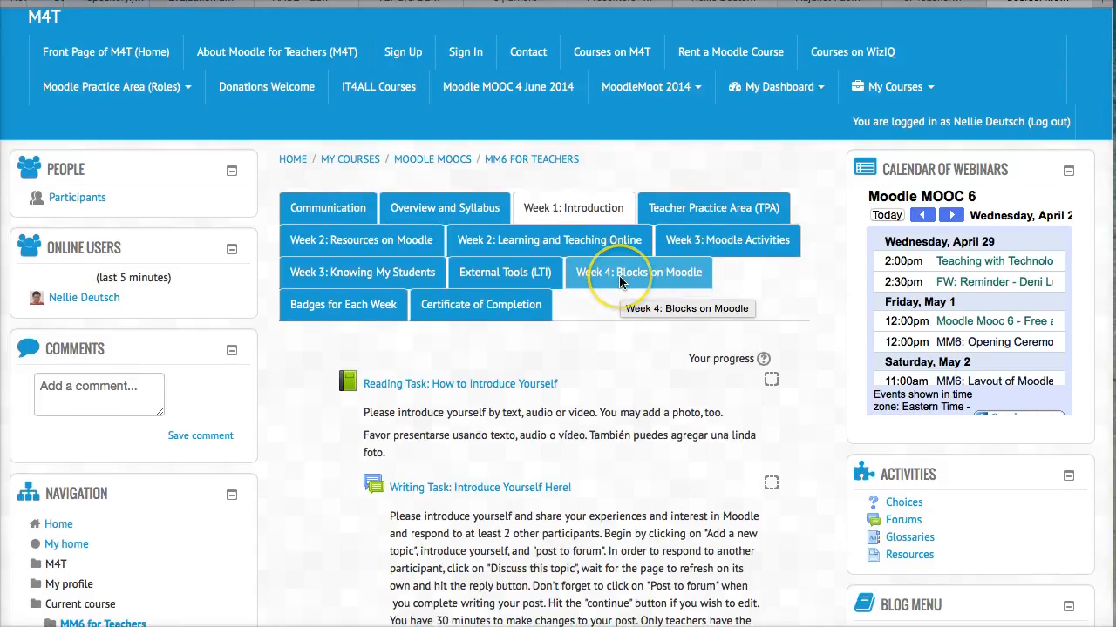